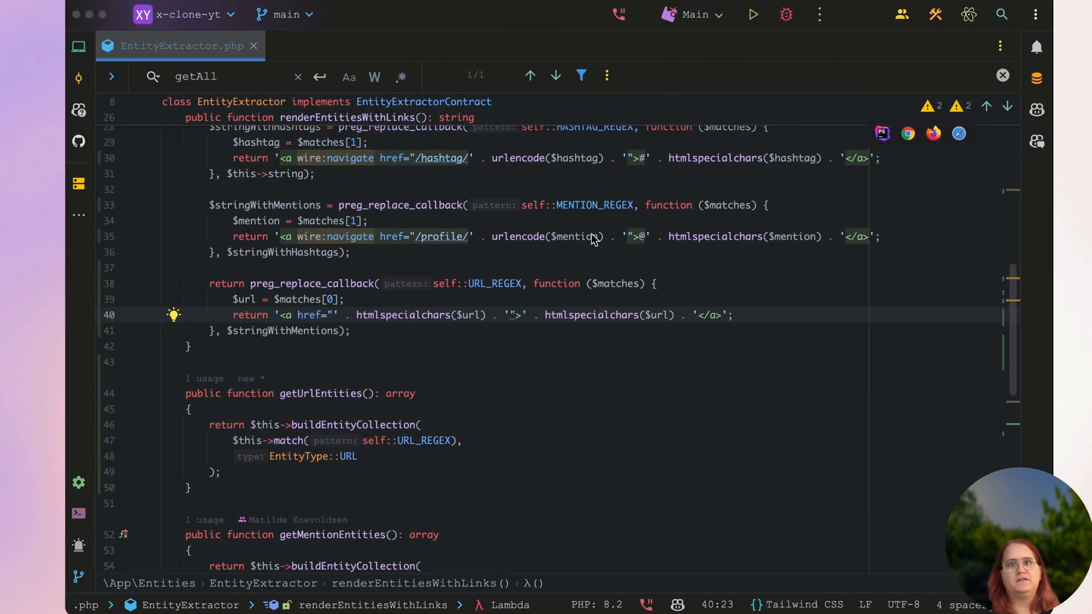
Open tweet-actions.blade.php, the view with the heart icon and 0 likes placeholder
click(574, 236)
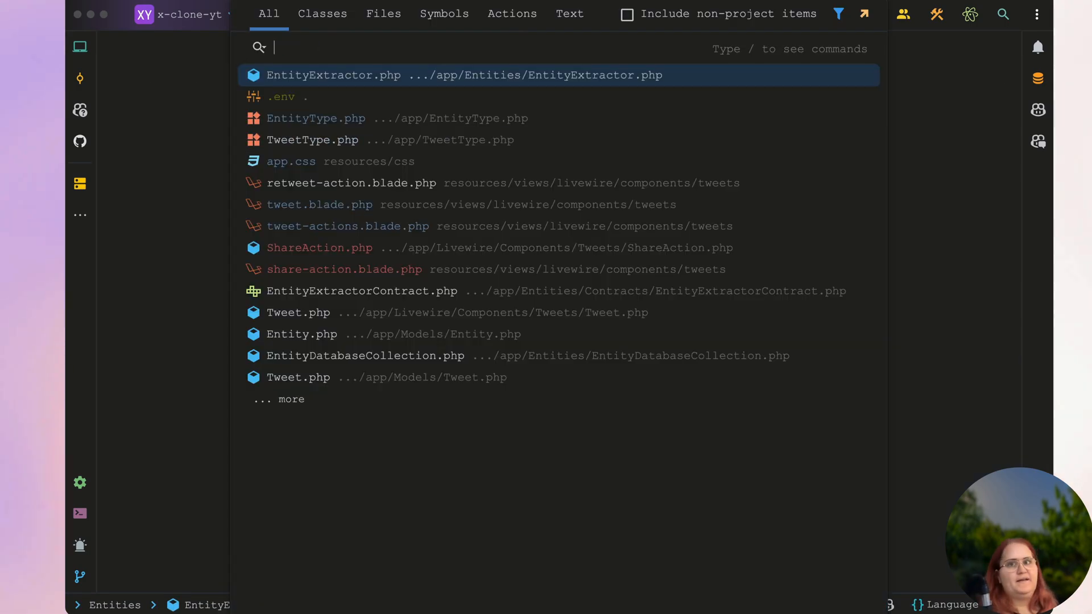
key(Escape)
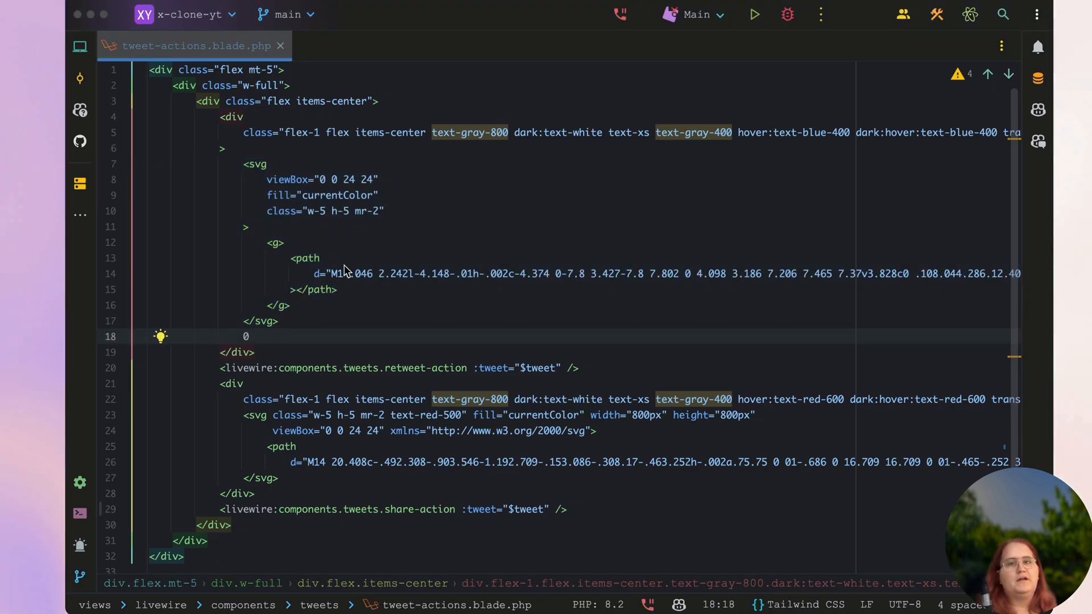
Open TweetActions and type an empty public function like(): void above render()
text(TweetAc)
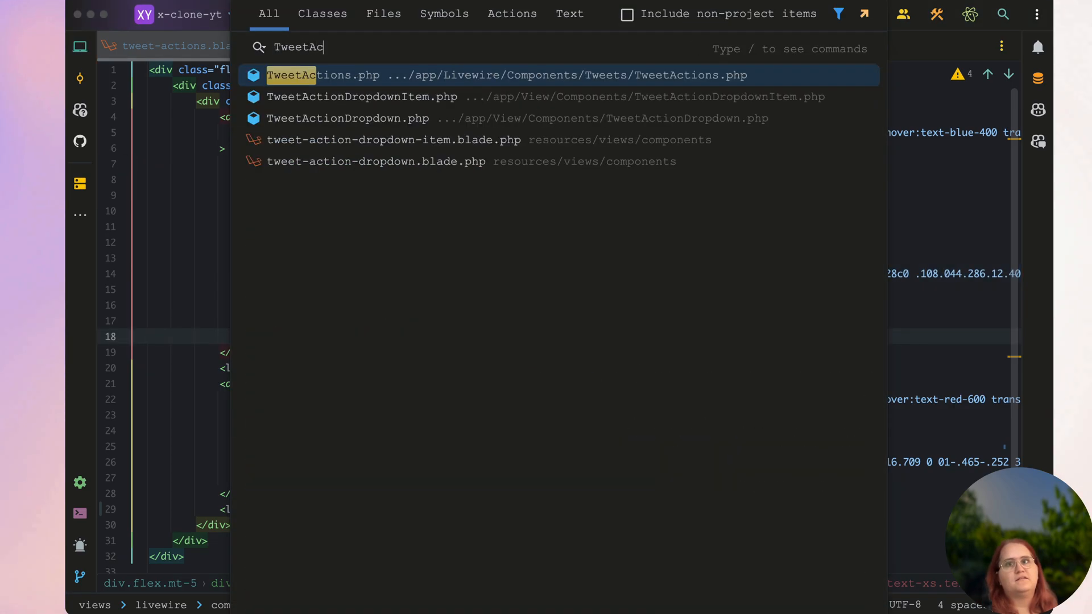
click(320, 75)
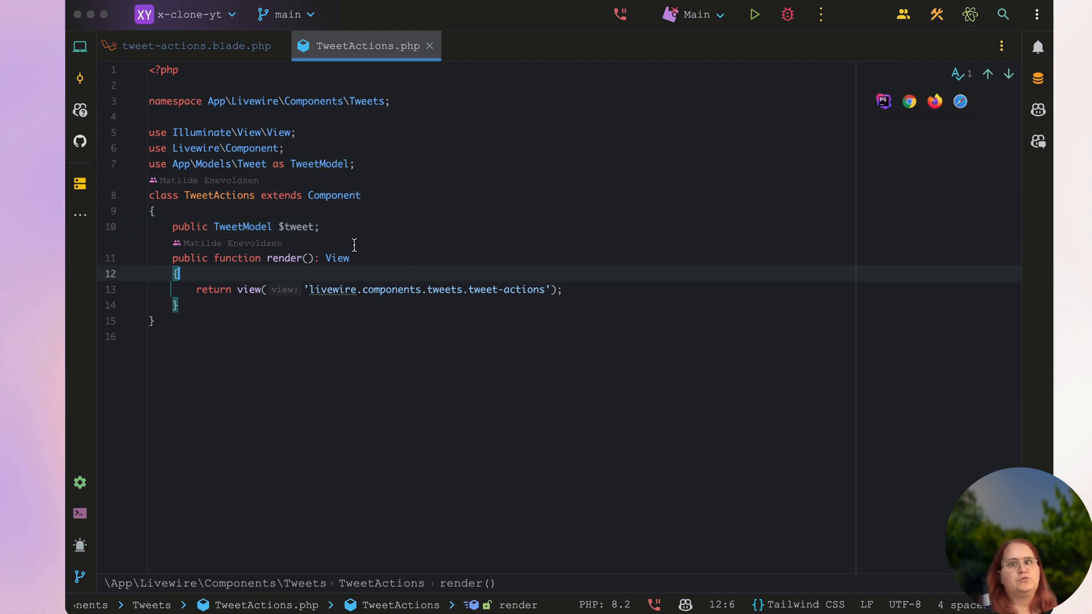
text(public f)
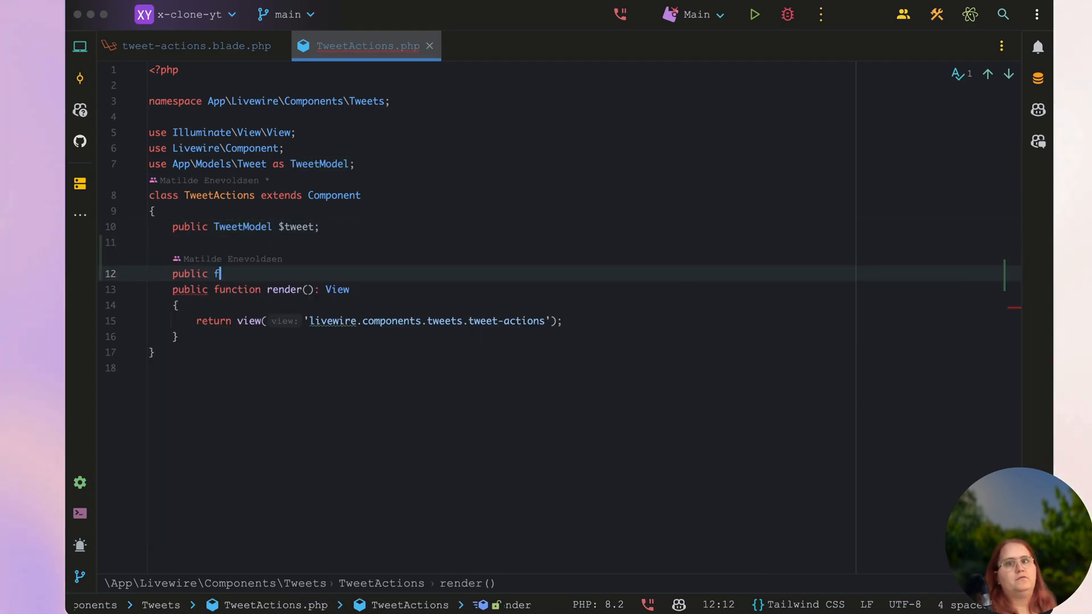
text(unction like(): void)
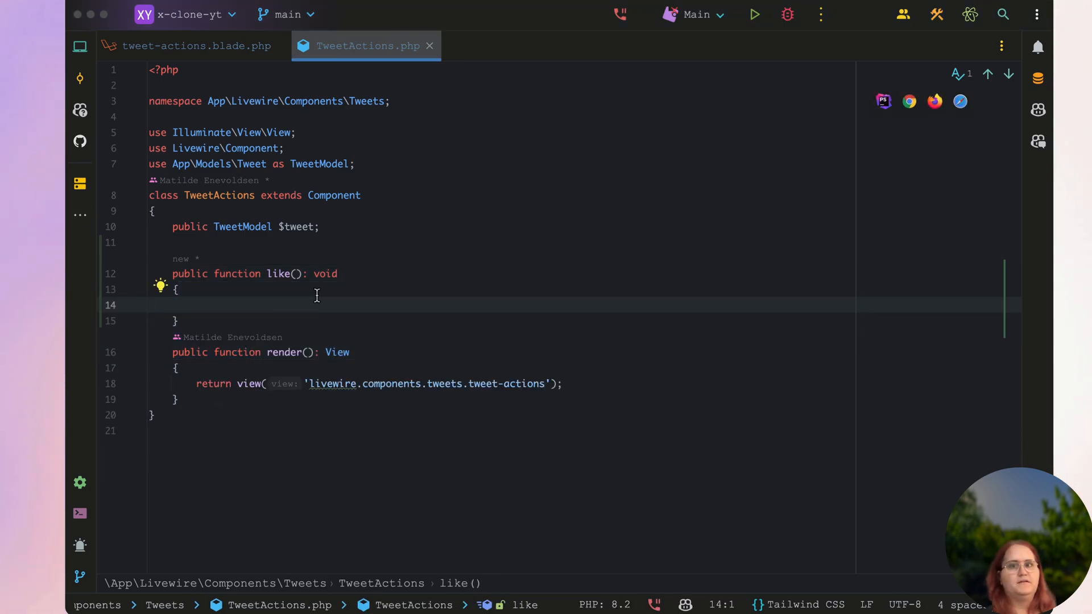
text(i)
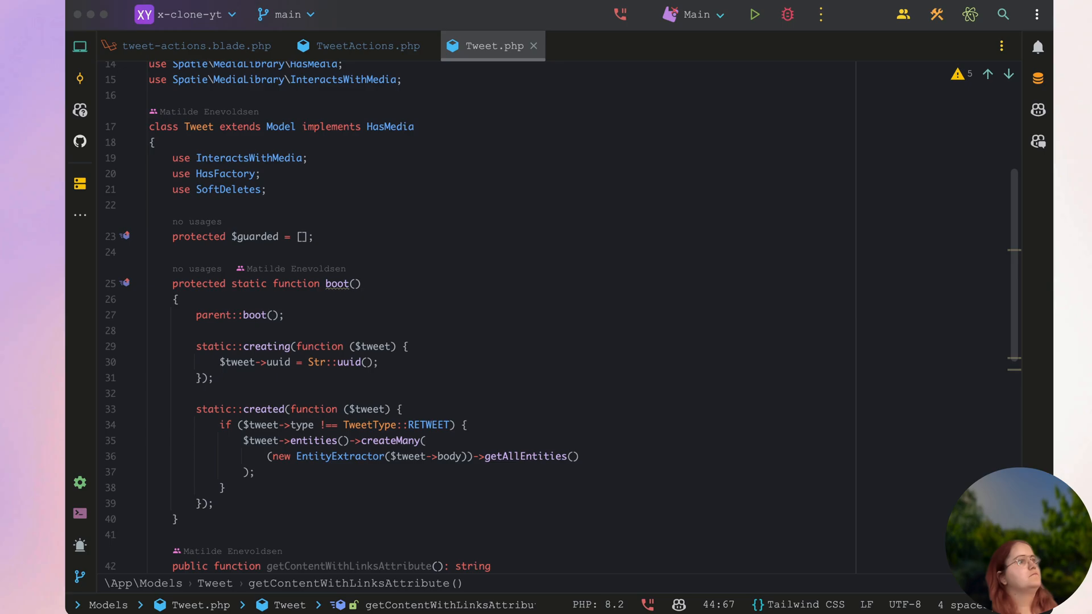
Scroll through the Tweet model and migrations, then bring up a project terminal
scroll(down, 3)
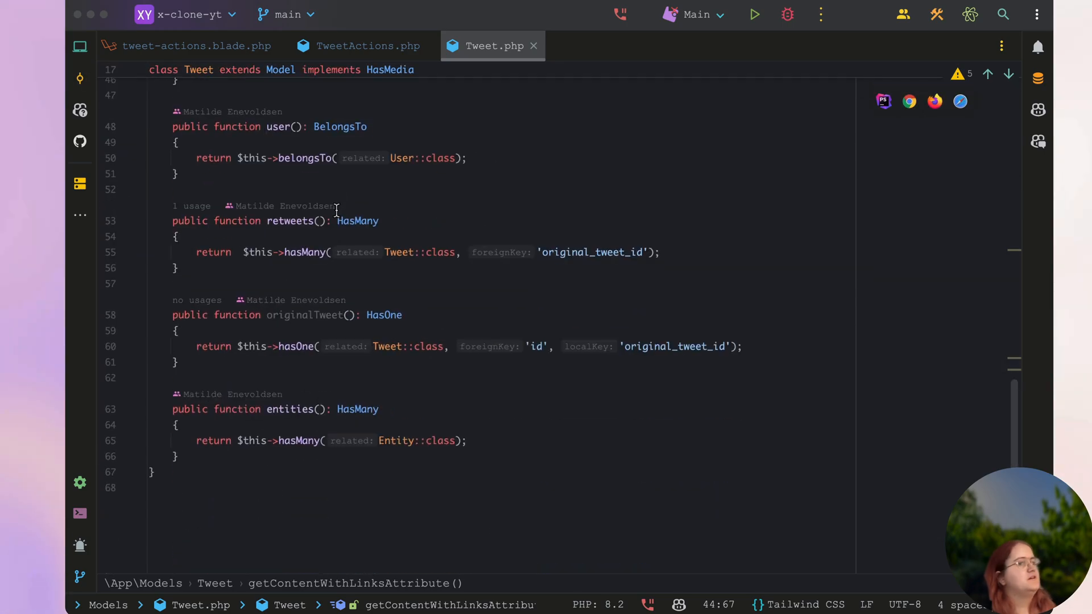
mouse_move(79, 78)
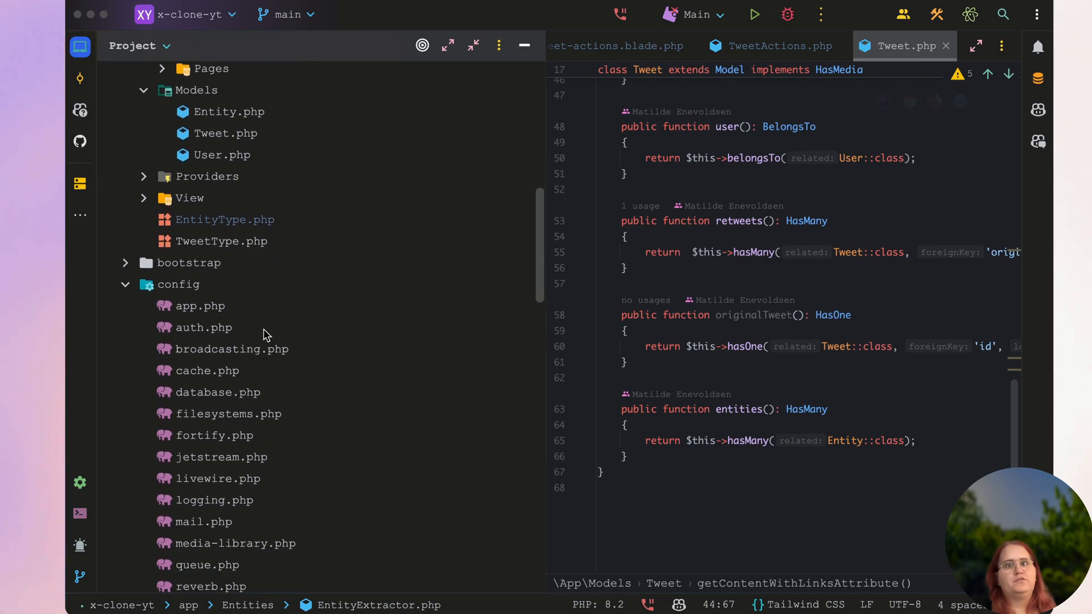
scroll(down, 3)
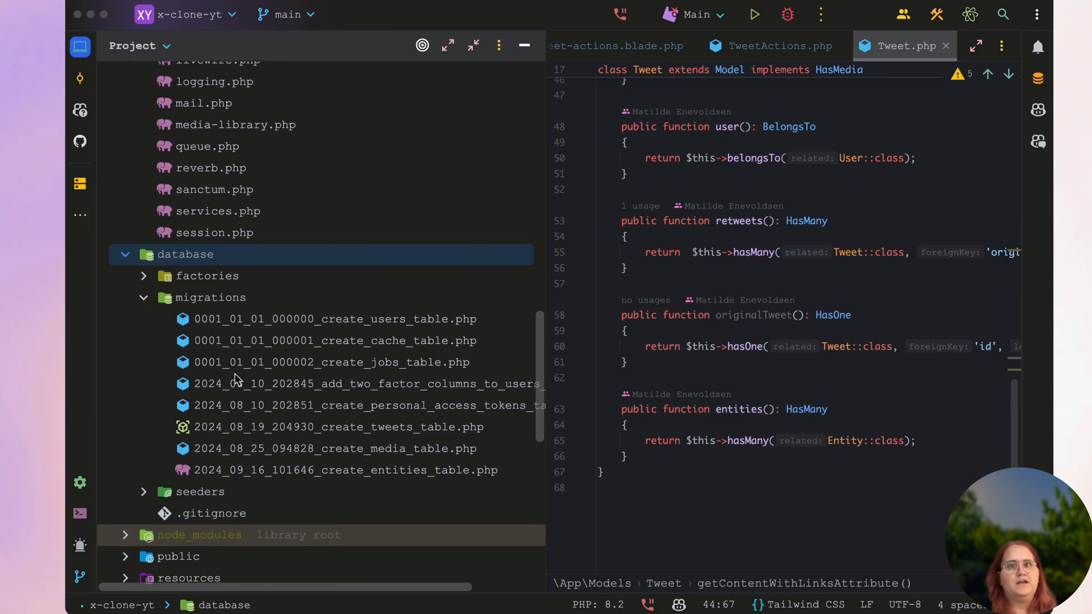
click(79, 514)
text(php artisan make:)
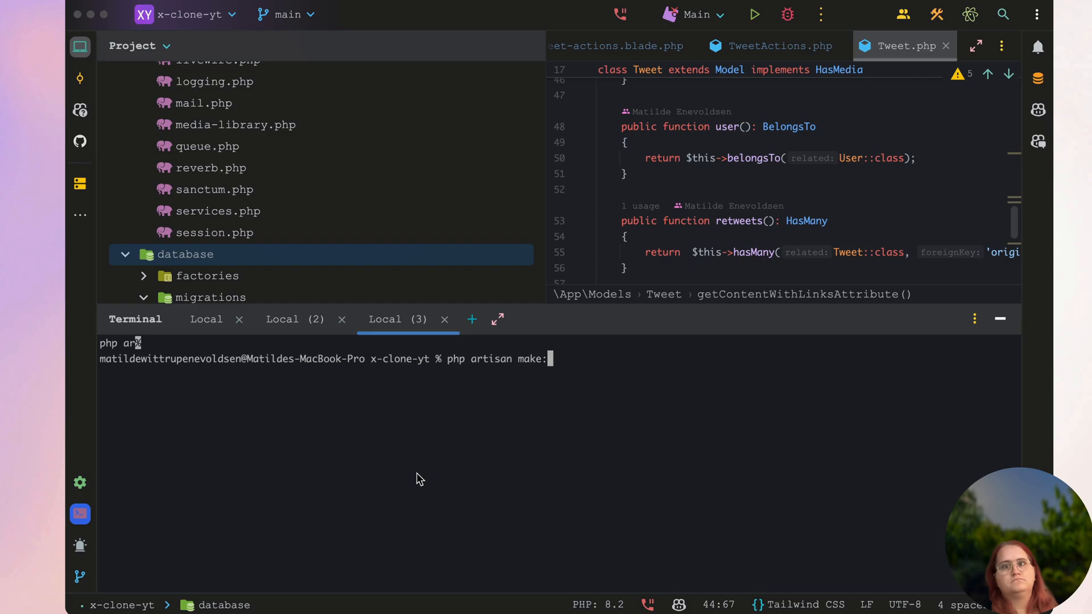
Generate the Like model with -m and open its create_likes_table migration
text(model Like -m)
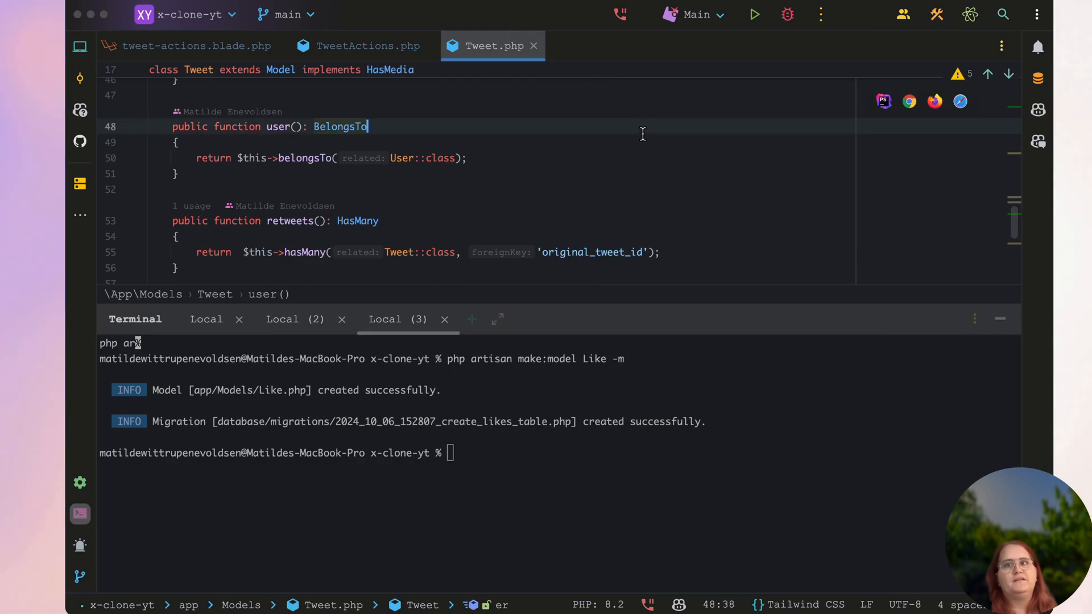
text(create_l)
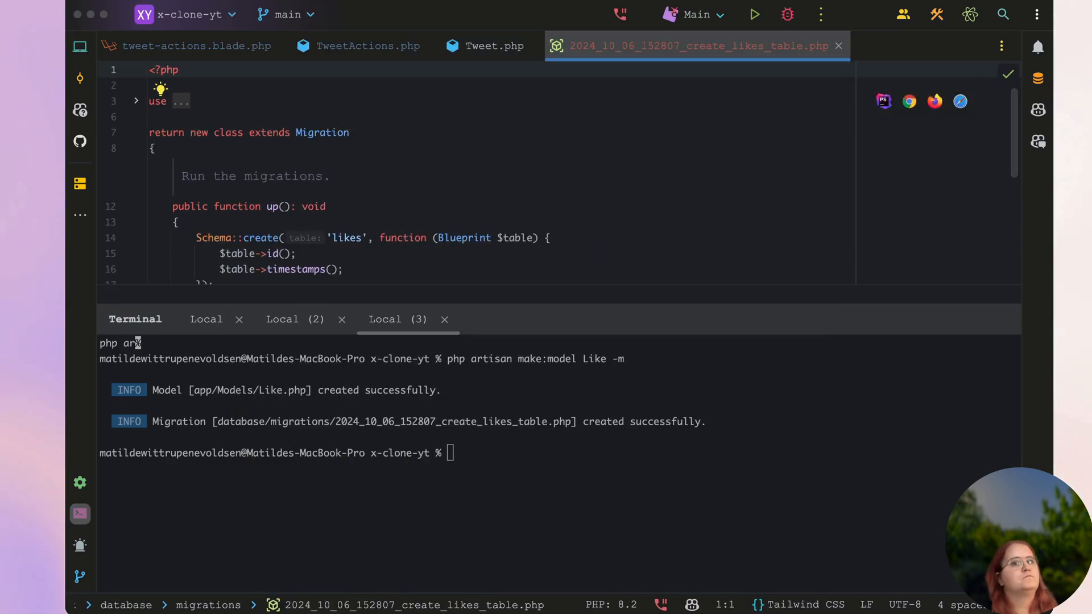
mouse_move(303, 174)
text(php artisan migrate)
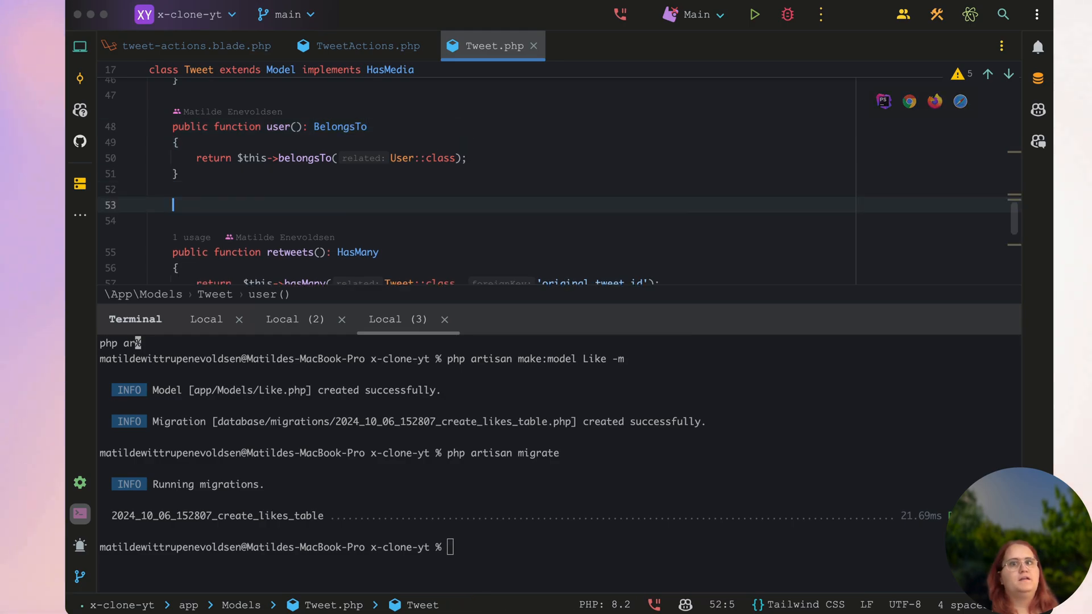
Type public function likes(): HasMany into the Tweet model
text(public function ()
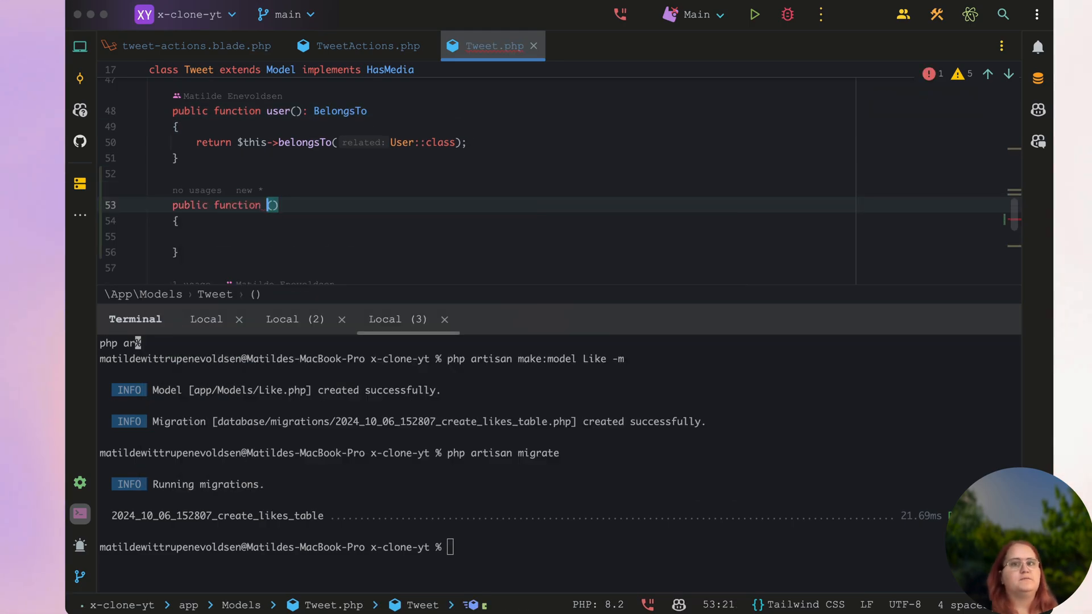
text(likes():)
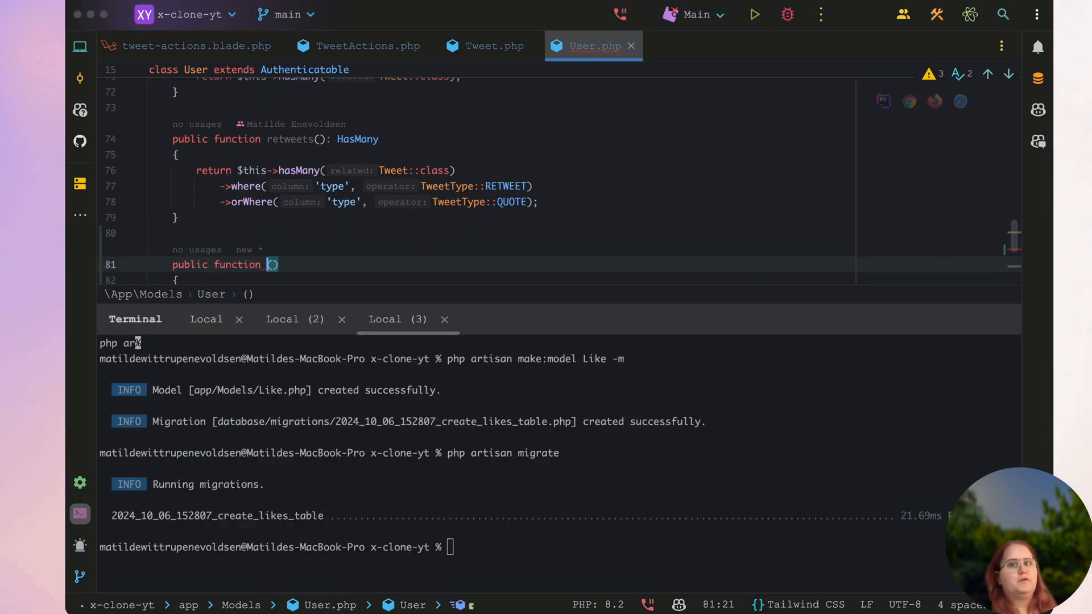
Add a likes(): HasMany relationship returning hasMany(Like::class) to User
text(likes)
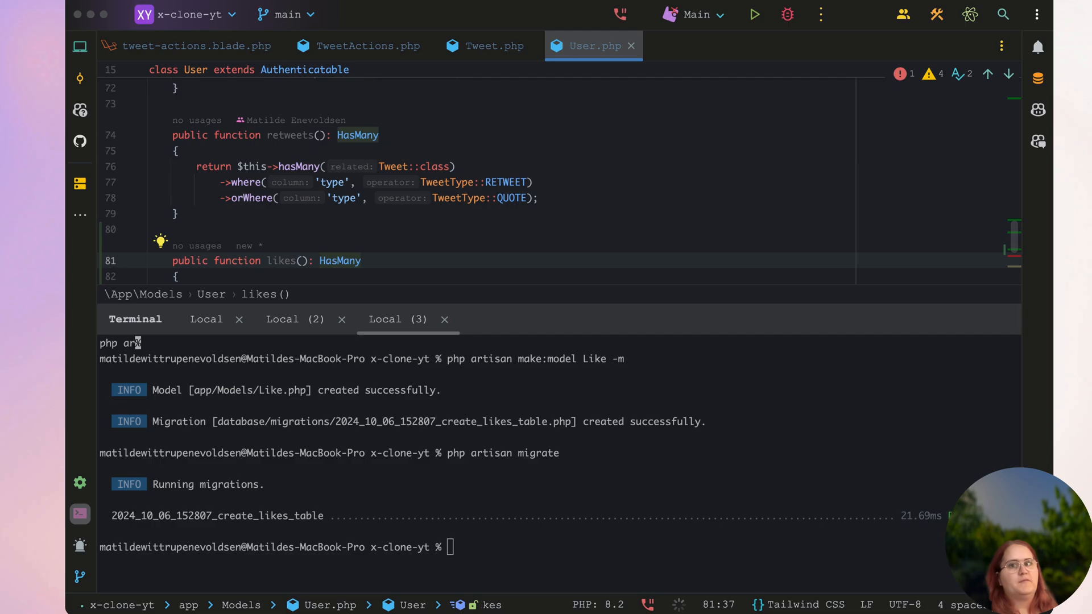
text(ret)
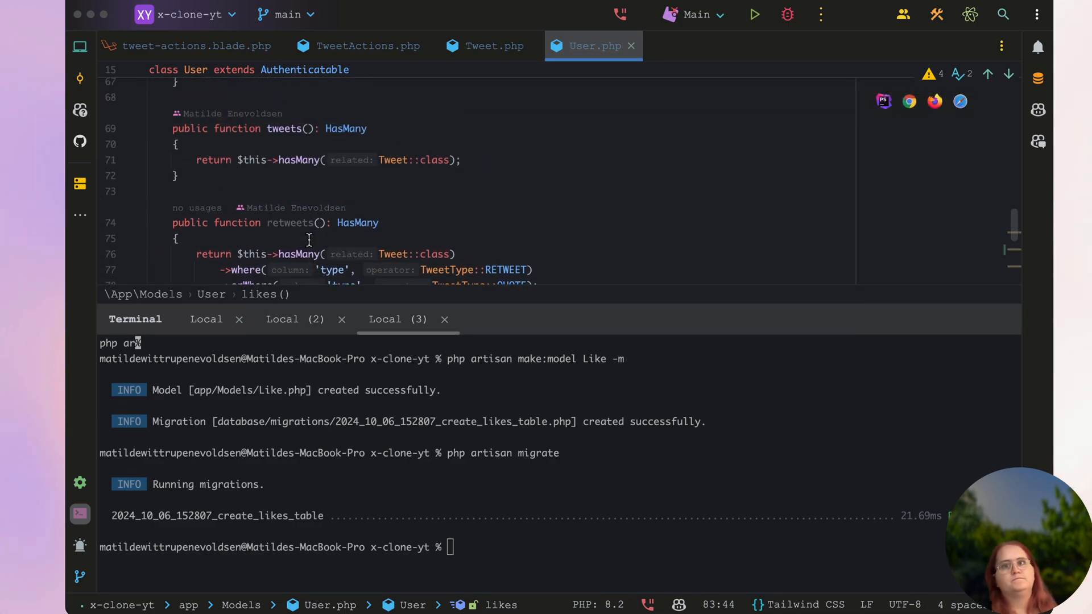
text(p)
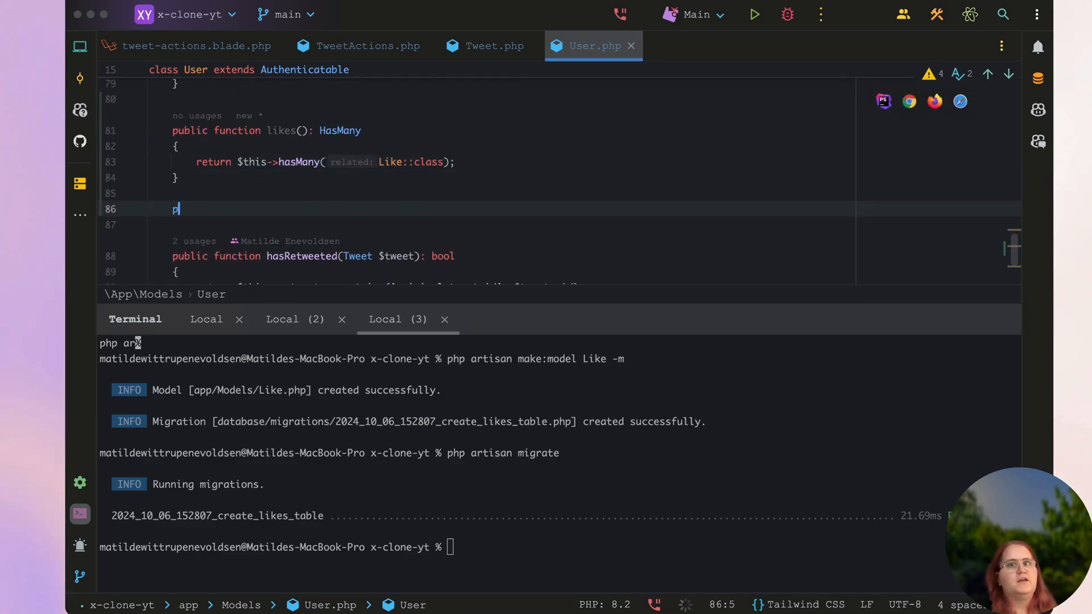
Add hasLiked(Tweet $tweet) returning $this->likes->contains('tweet_id', $tweet->id)
text(public function hasLiked(): bool)
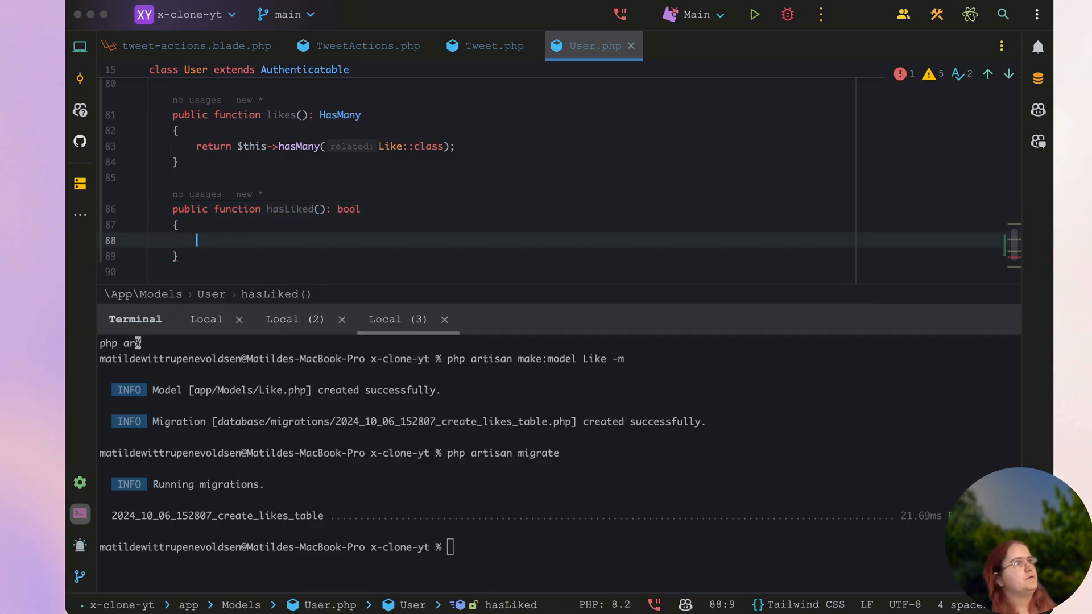
text(return $this->likes->contains('tweet_id', $tweet->id);)
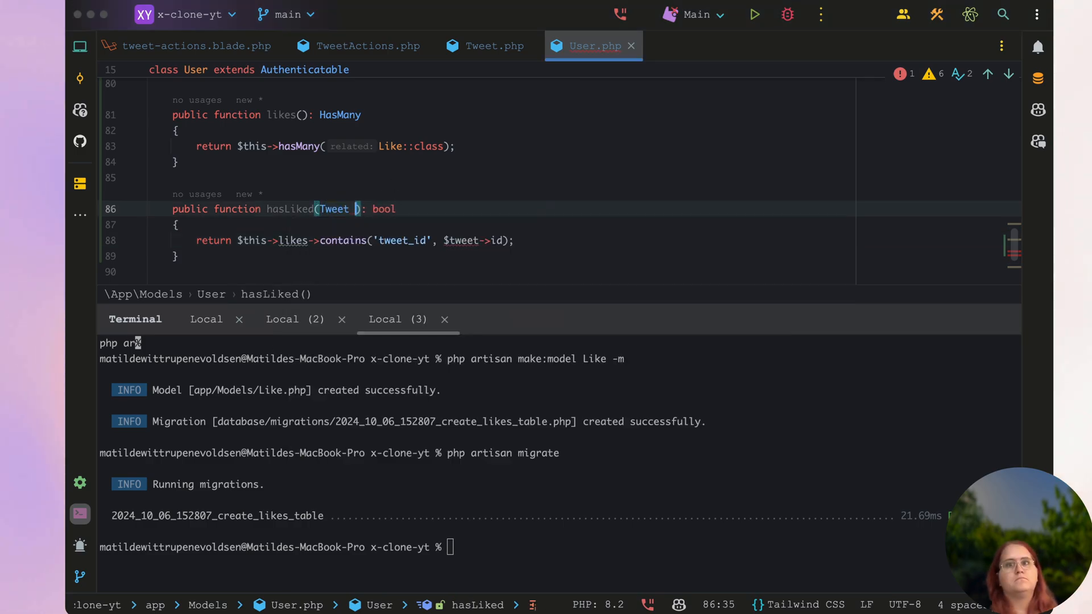
text($tweet)
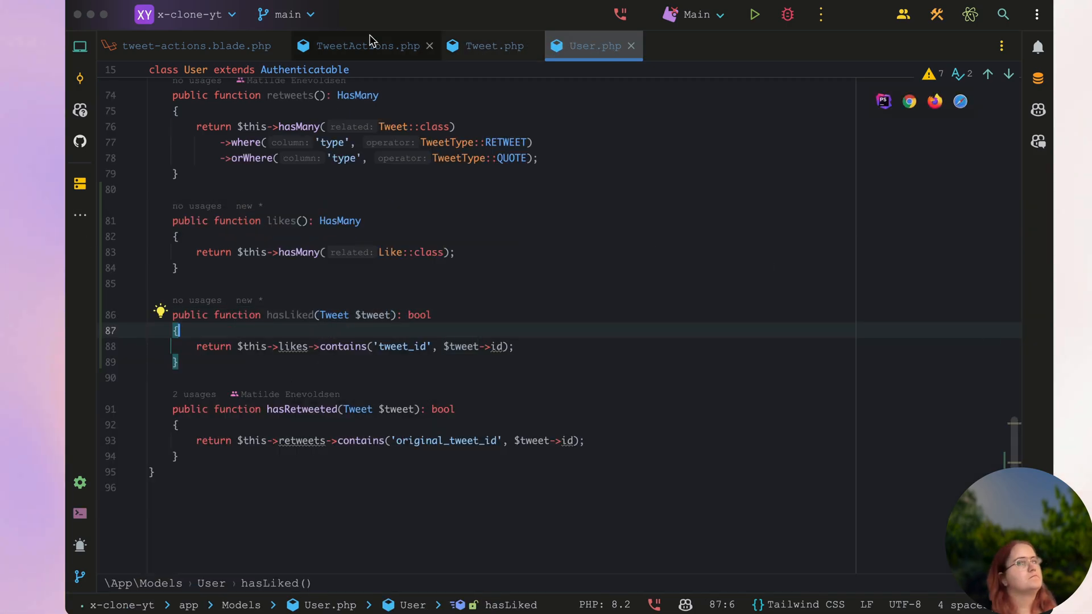
In like(), add the LikeNotification notify call plus broadcast and notification comments
click(368, 46)
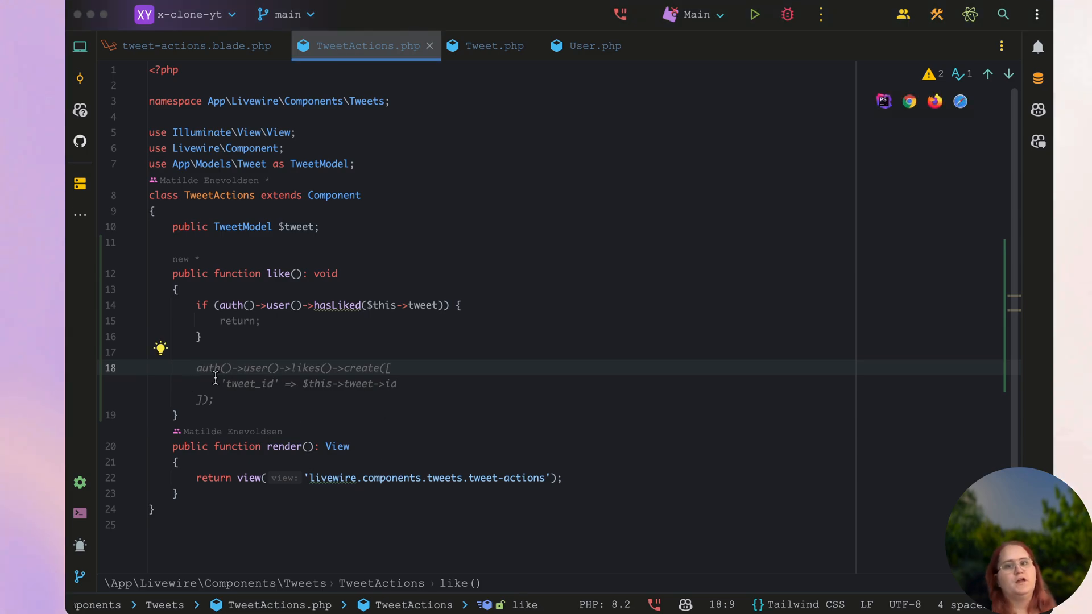
mouse_move(246, 356)
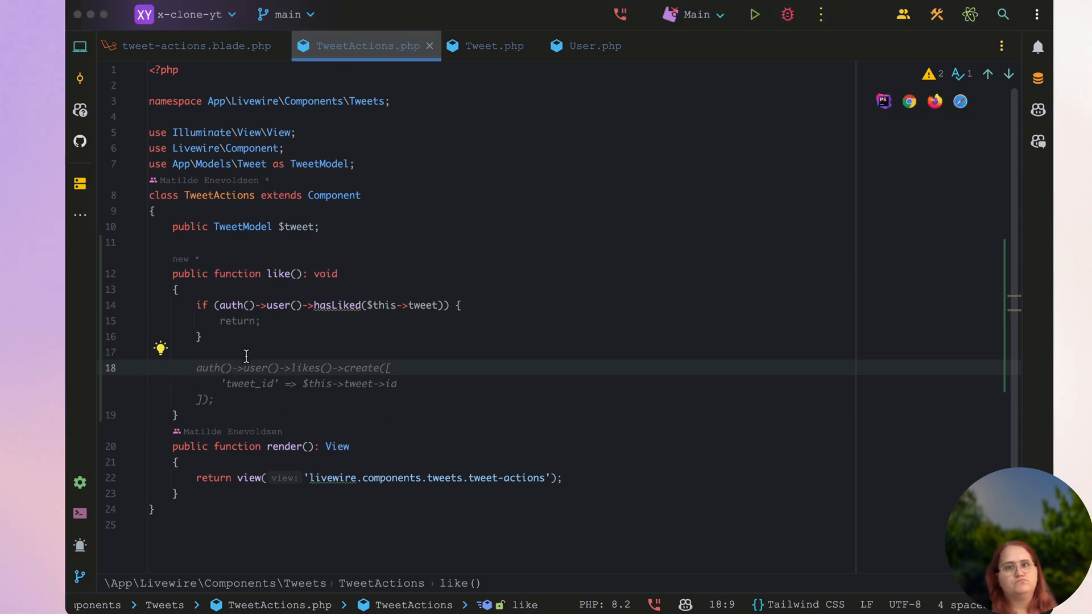
mouse_move(197, 334)
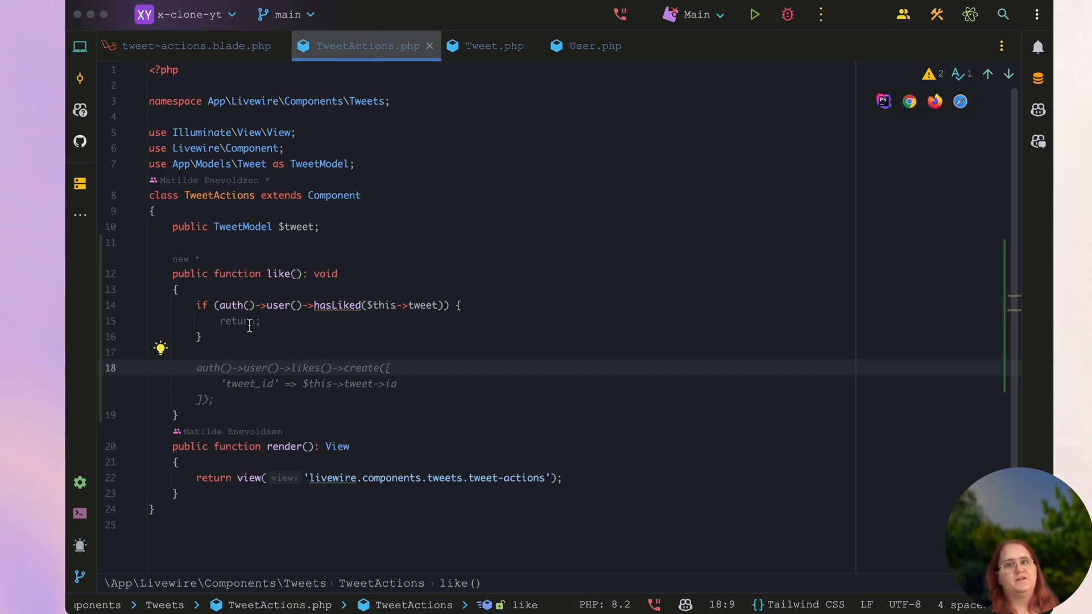
mouse_move(295, 323)
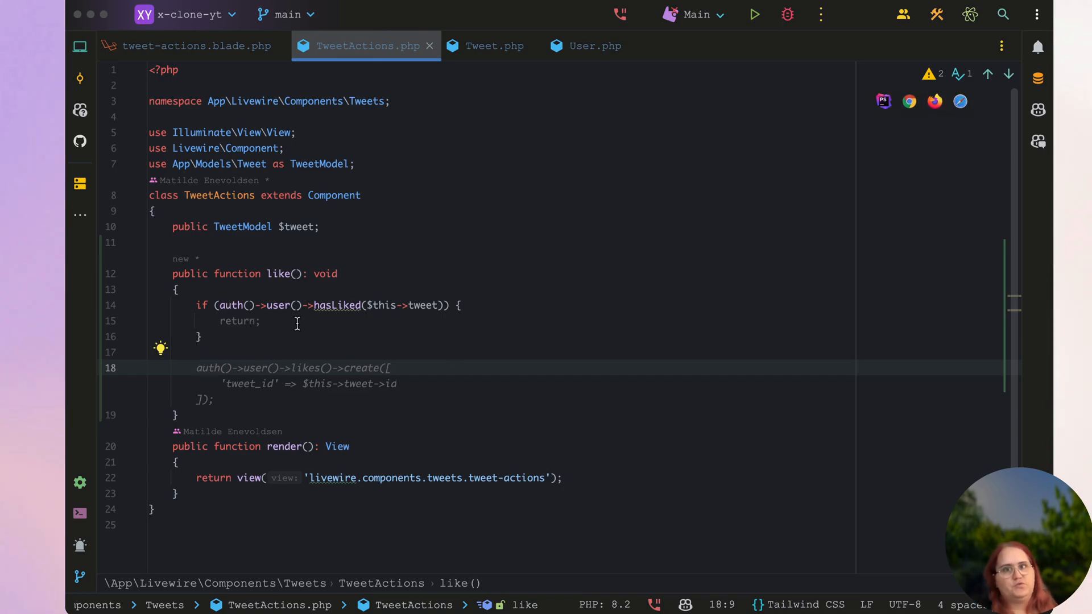
mouse_move(319, 340)
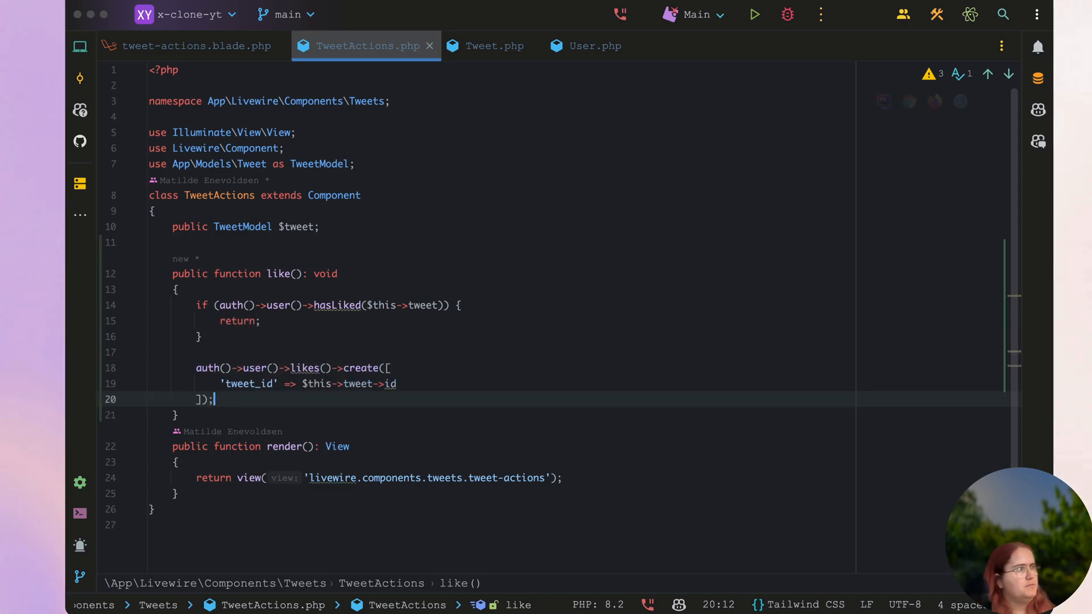
text($this->tweet->user->notify(new LikeNotification($this->tweet));)
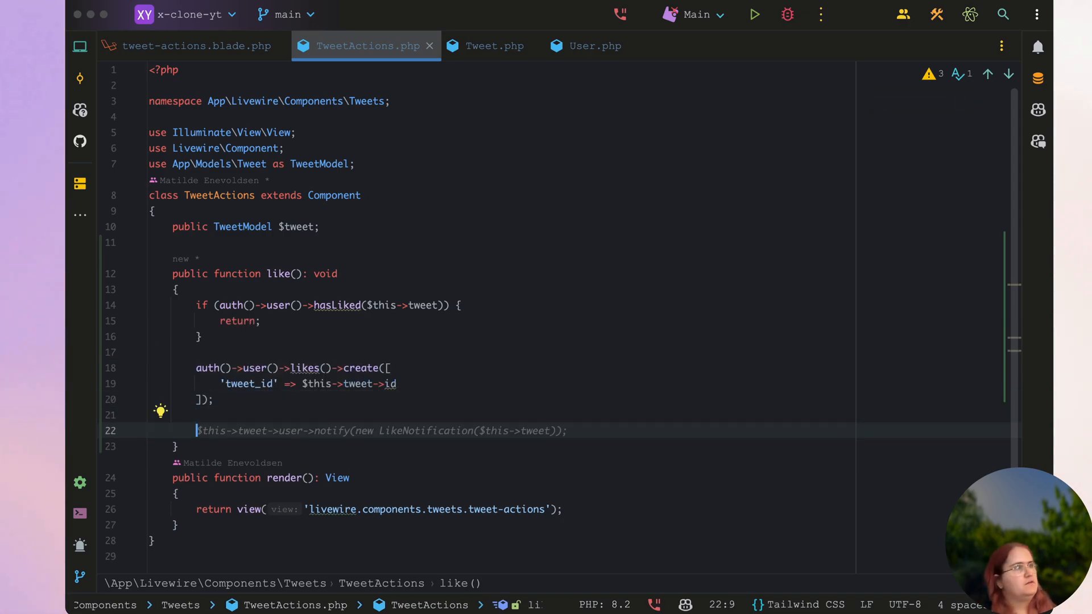
text(bro)
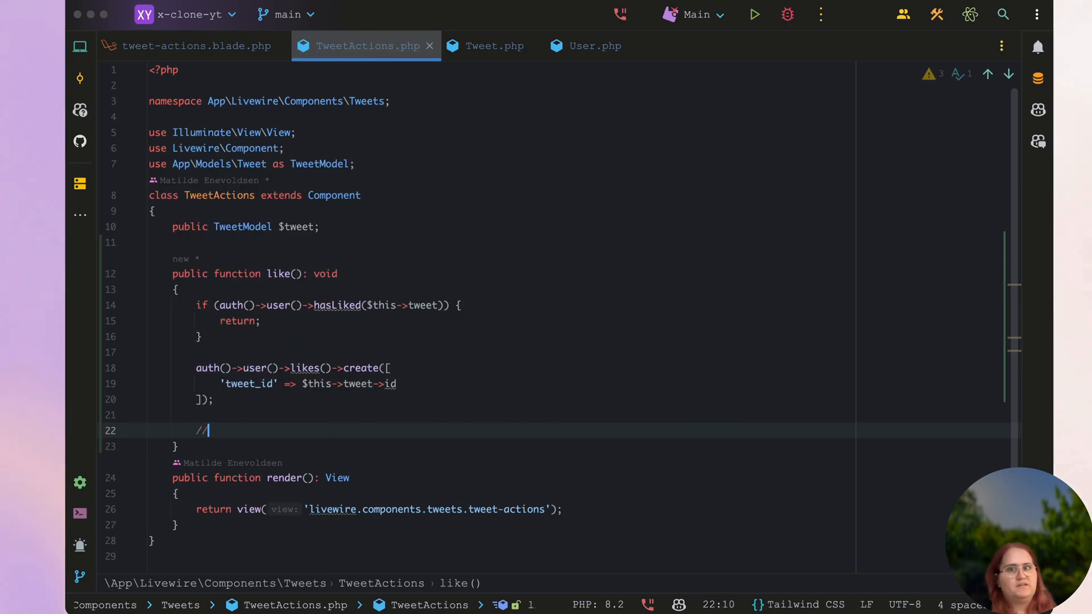
text(broadcast)
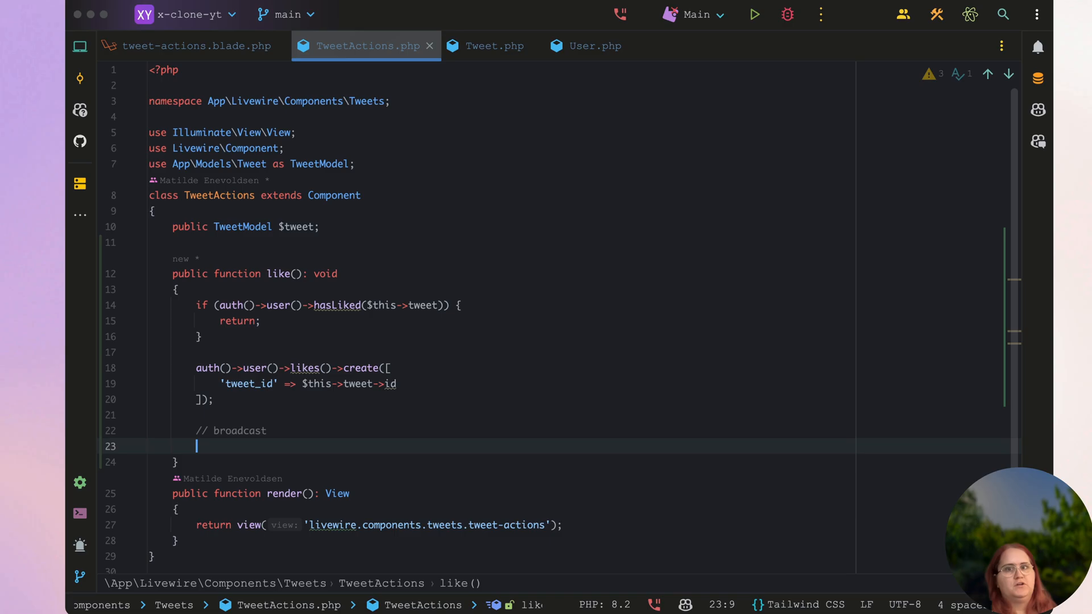
text(if ()
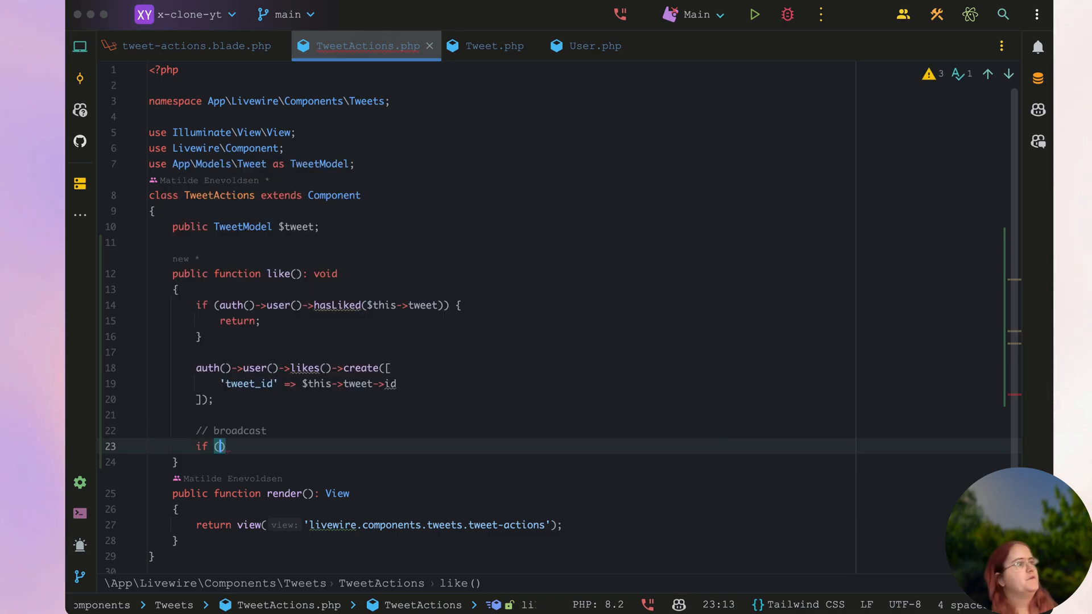
key(Backspace)
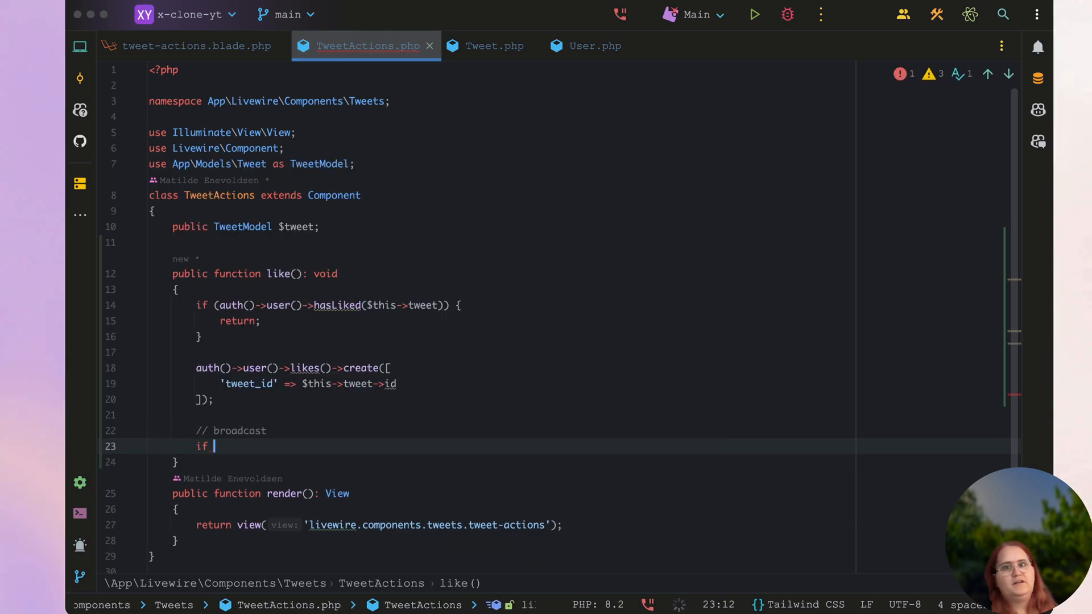
text(// notification)
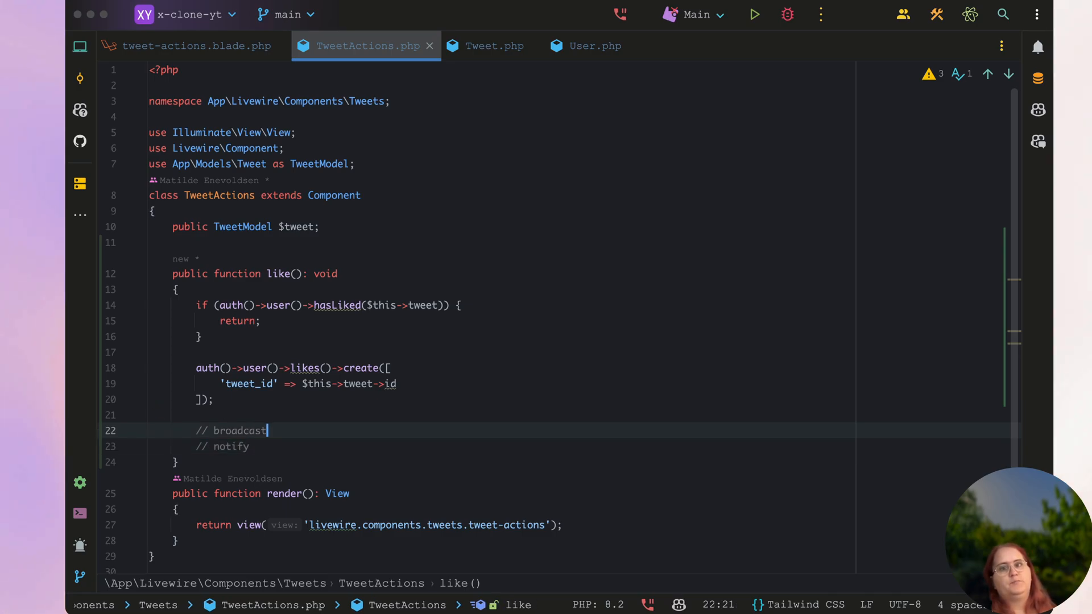
key(enter)
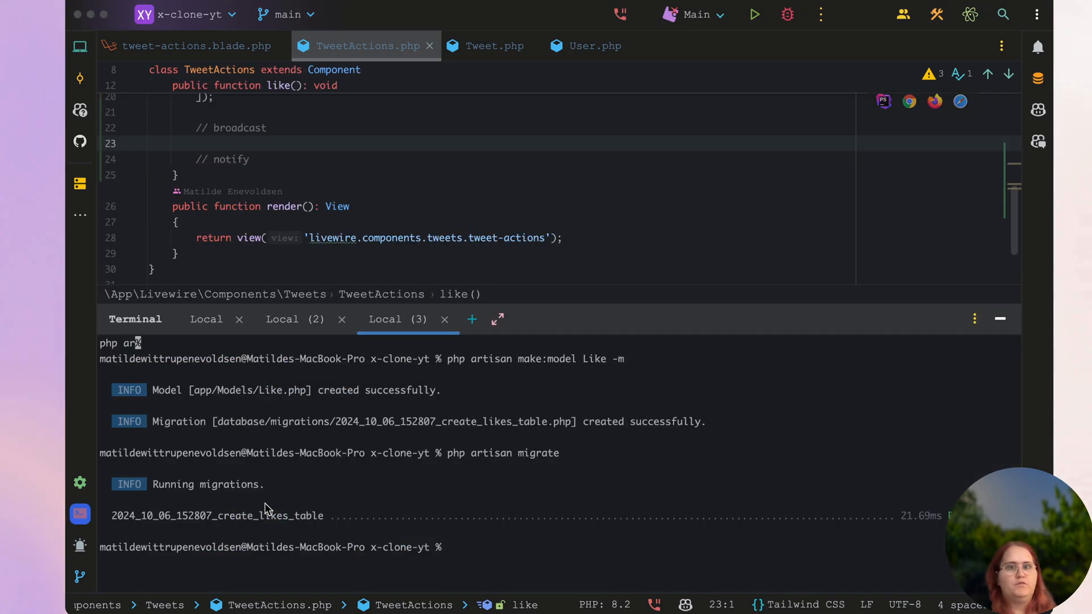
Add broadcast(new TweetLikesUpdated($this->tweet))->toOthers() and open TweetLikesUpdated
text(php artisan mak)
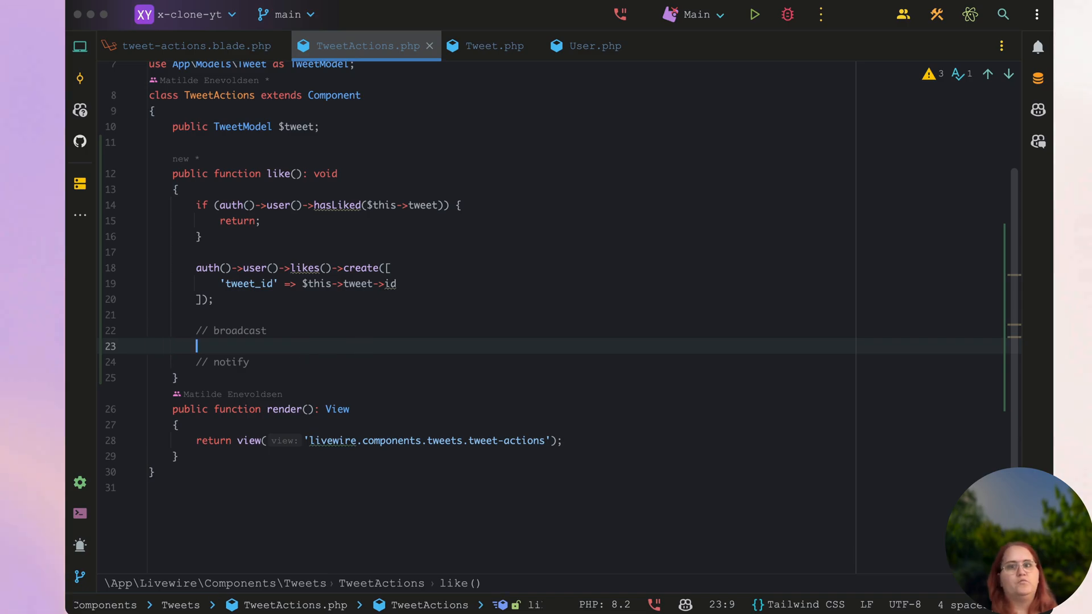
text(broadcast(new TweetLikesUpdated($this->tweet))->toOthers();)
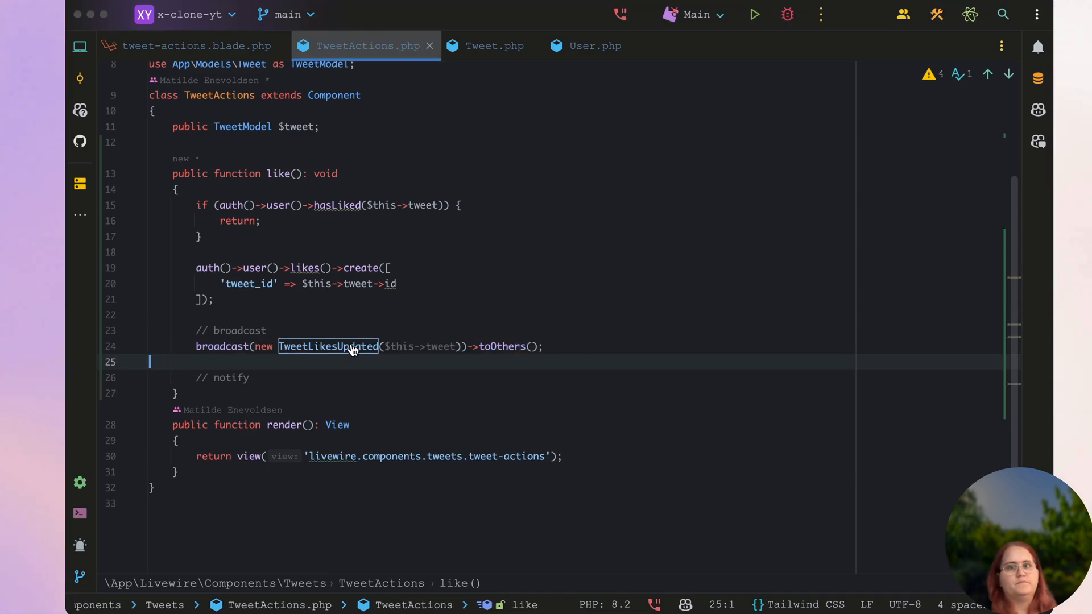
click(328, 346)
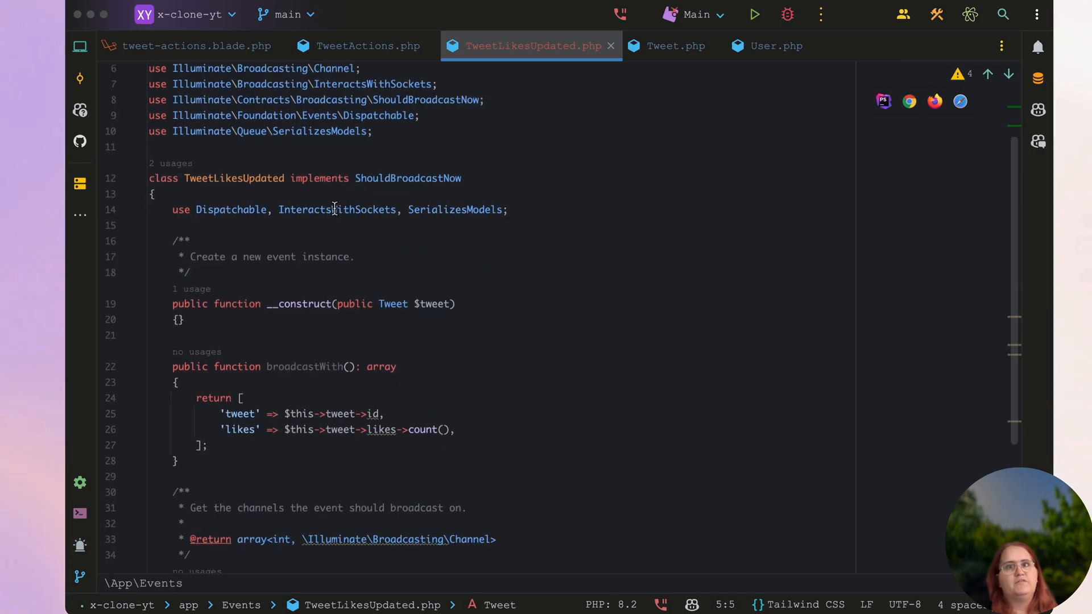
Scroll TweetActions to the getLikes() listener for TweetLikesUpdated
scroll(down, 3)
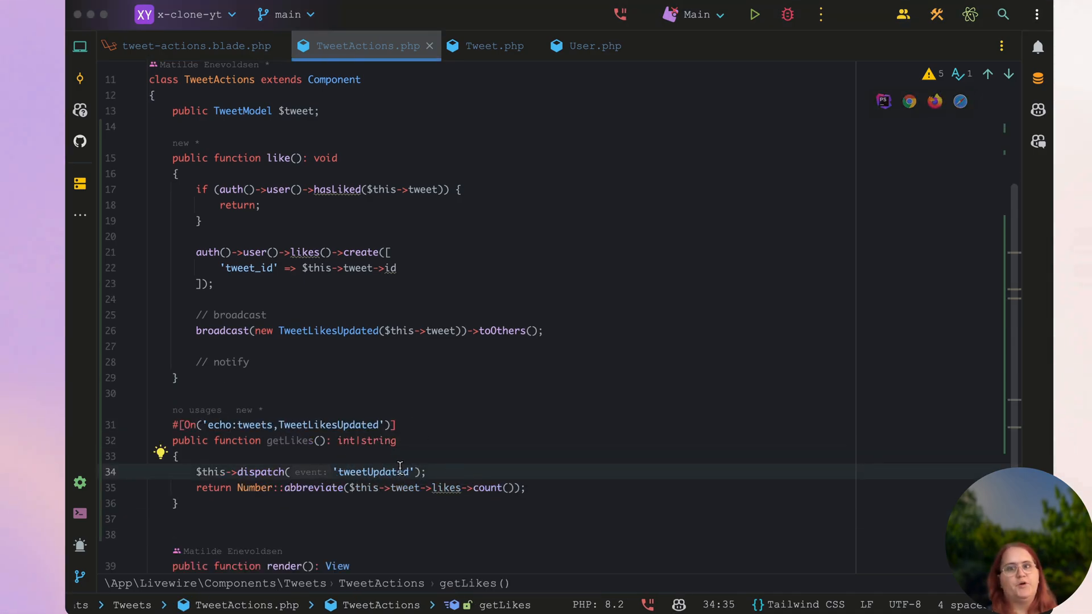
Type public bool $visible = false; then switch to the tweet-actions Blade view
click(430, 472)
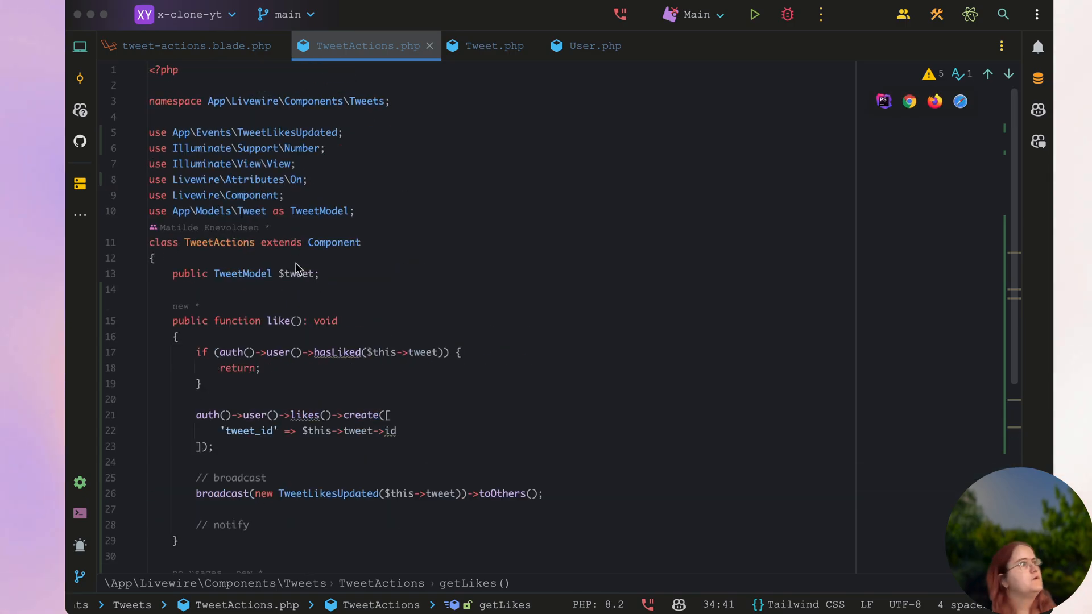
text(public bool $visible = false;)
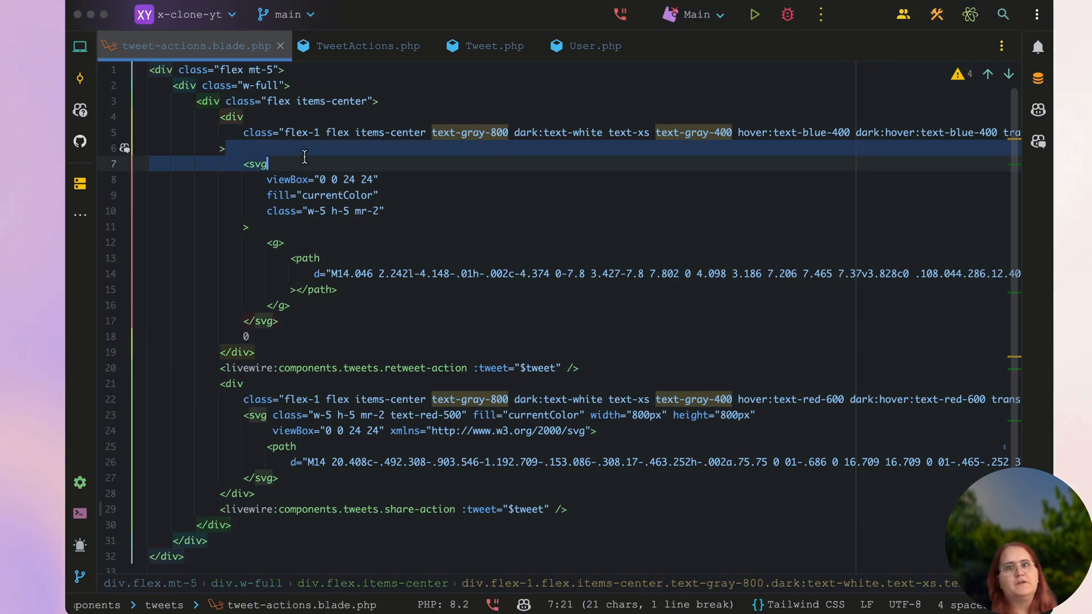
Add wire:click="like" to the first action svg in the tweet-actions template
text(wire)
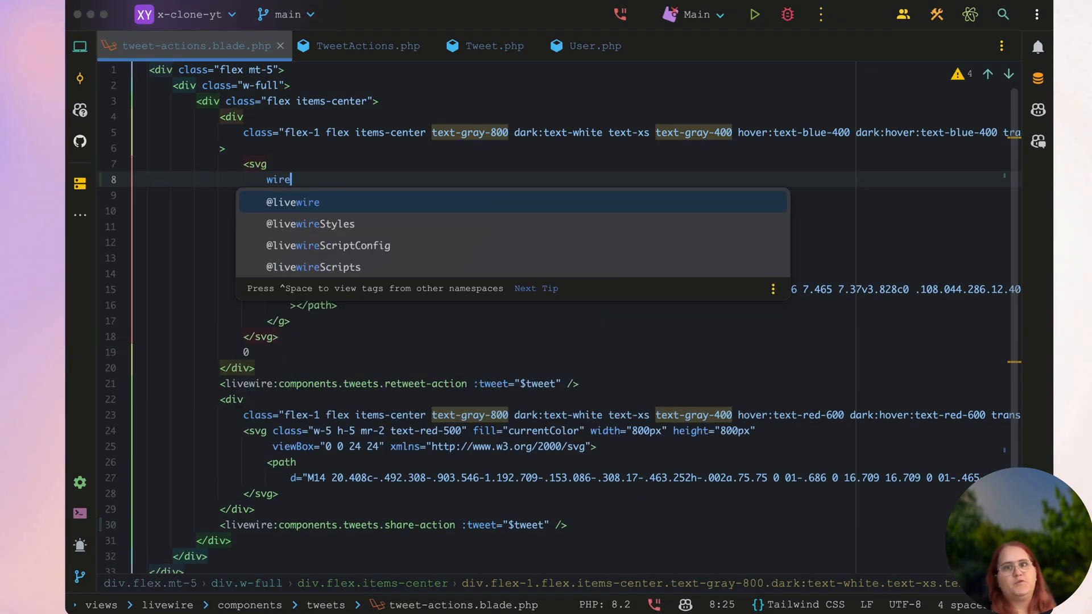
text(:click)
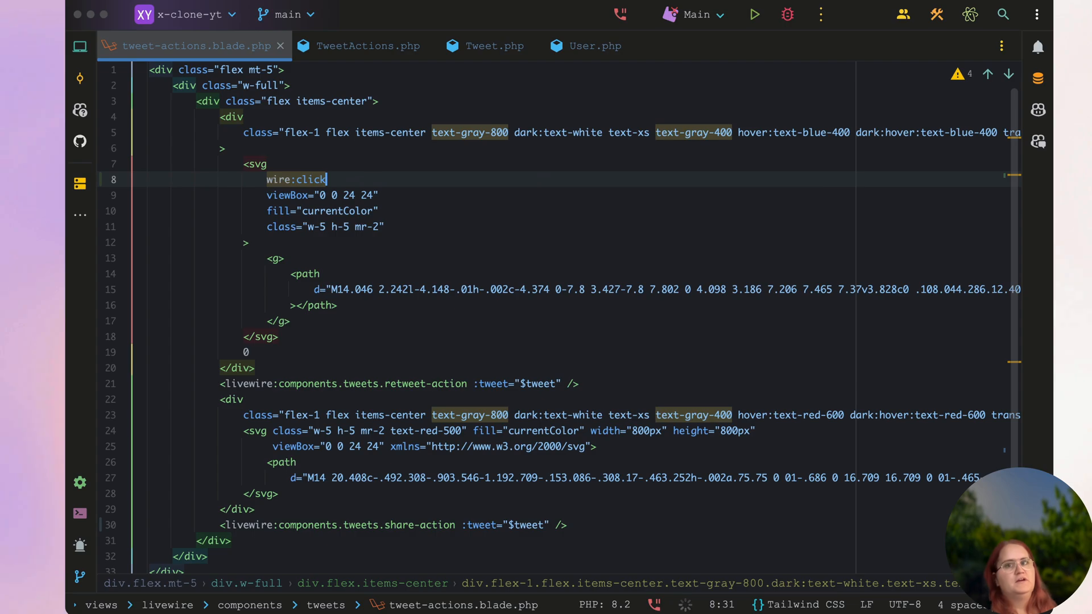
text(="like")
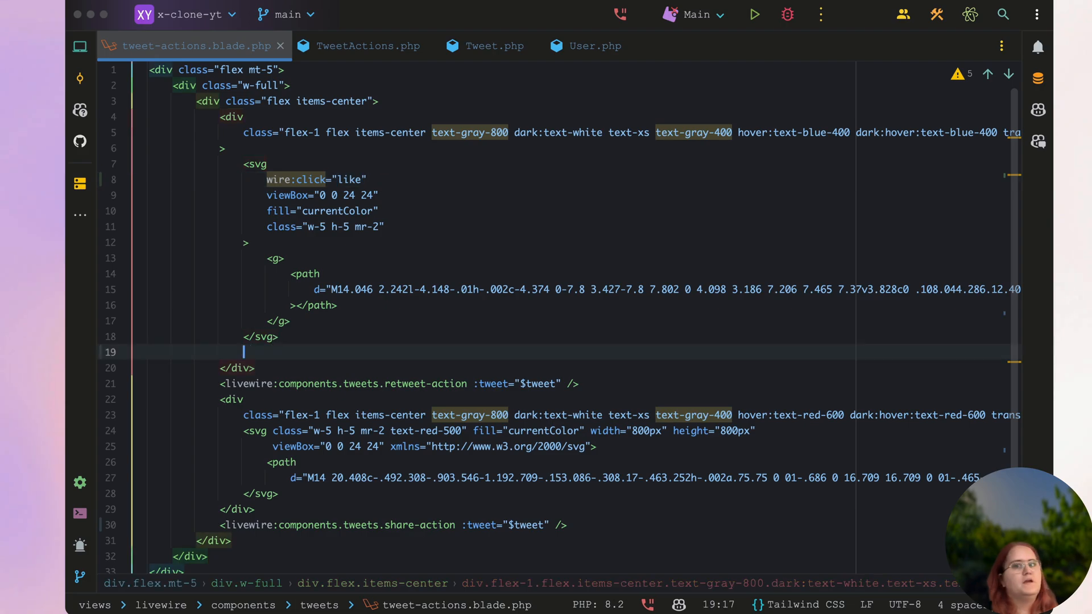
Replace the hardcoded 0 with {{ $this->getLikes() }}, checking getLikes in TweetActions.php
text({{ $http_response_header }})
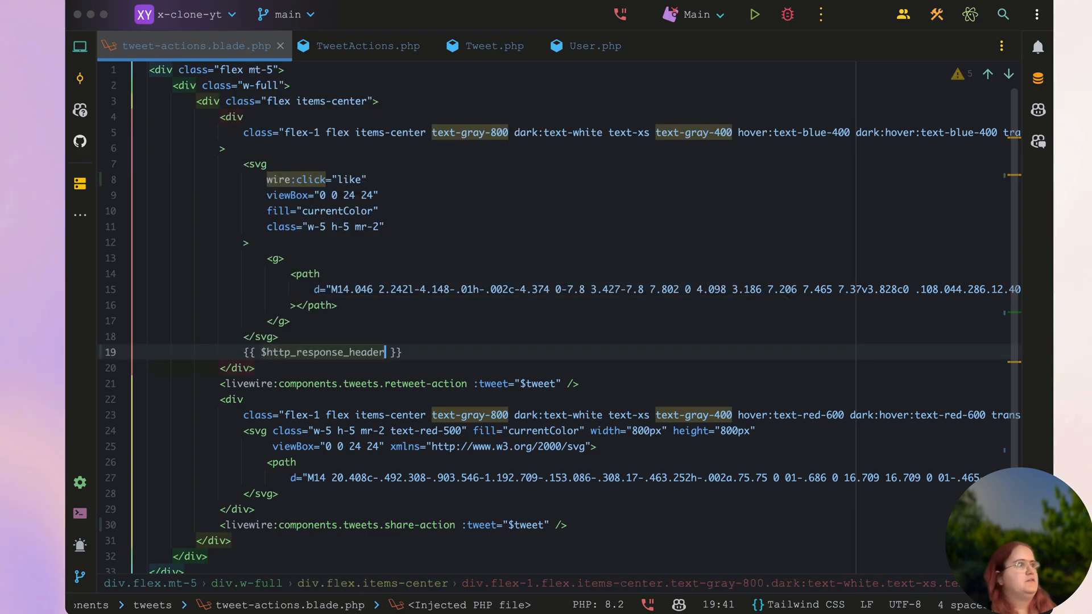
text($this-> }})
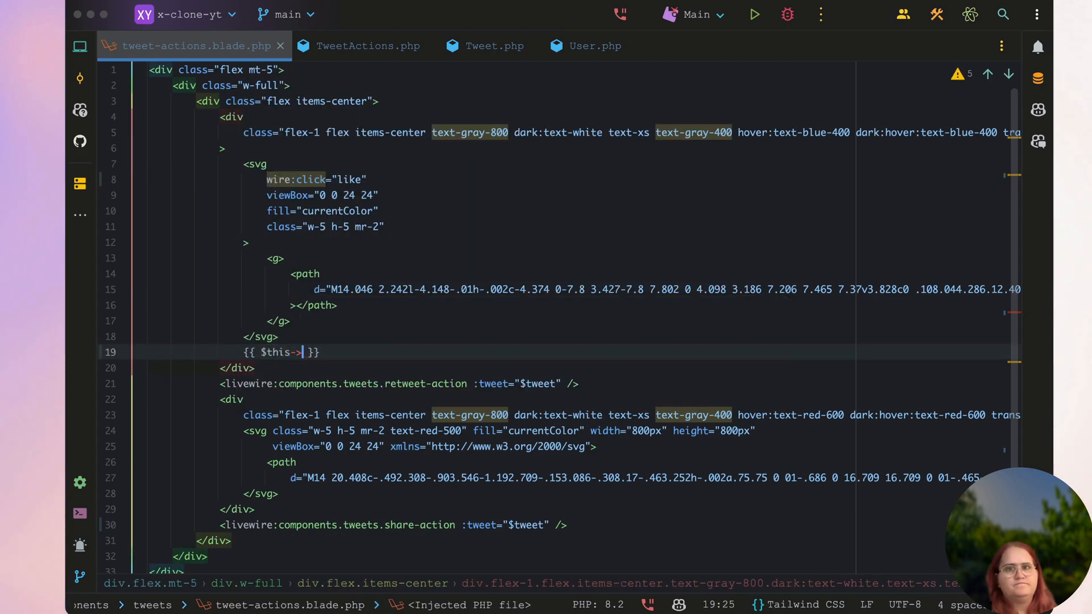
text(getLikes())
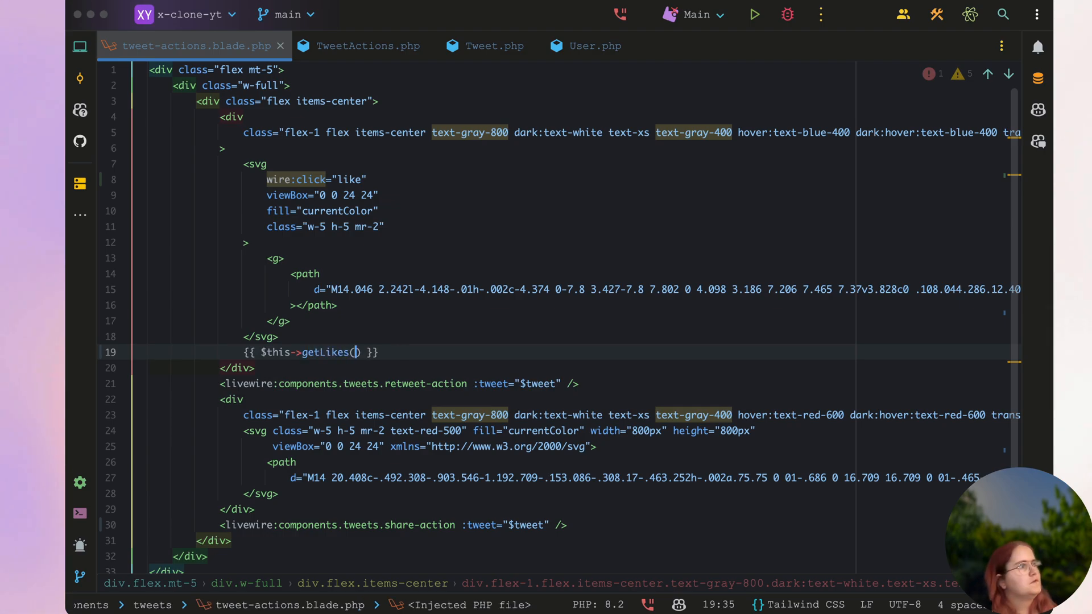
click(368, 45)
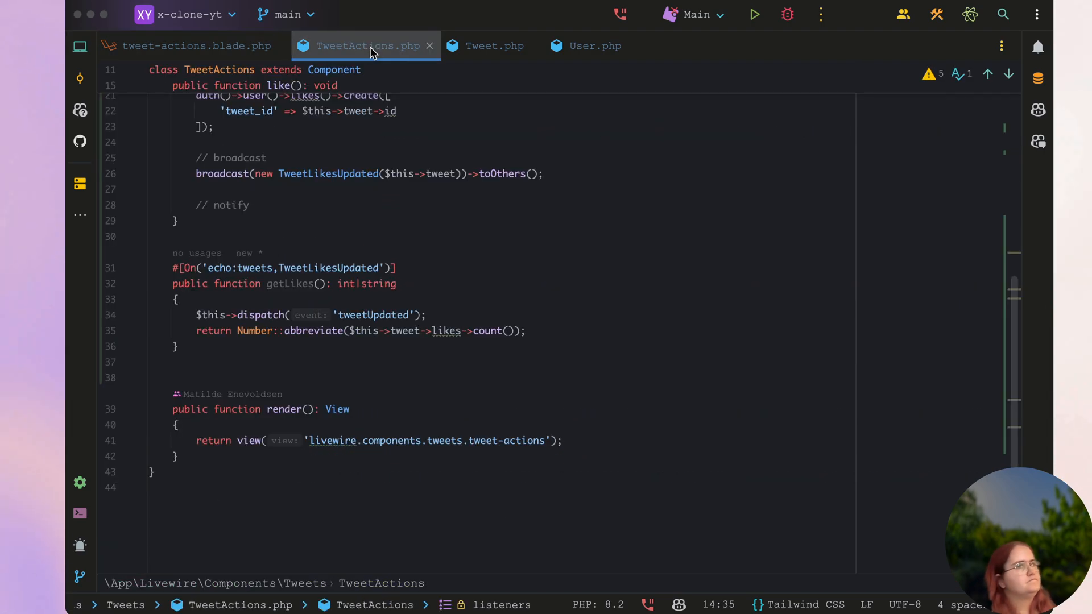
click(198, 46)
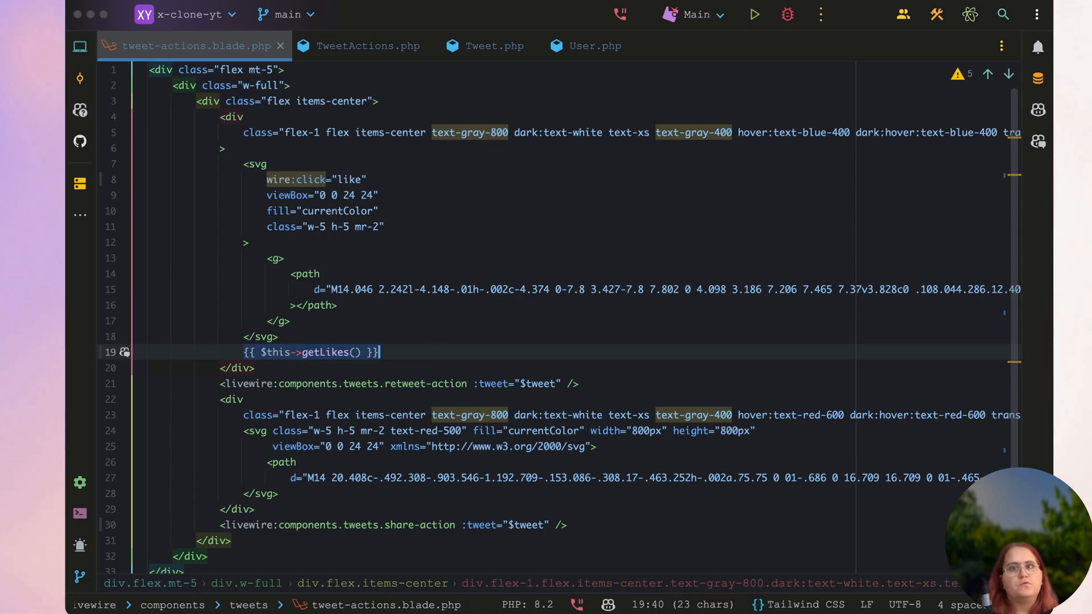
Restore the first icon's 0, move the like handler to the heart, and test liking in the browser
key(Backspace)
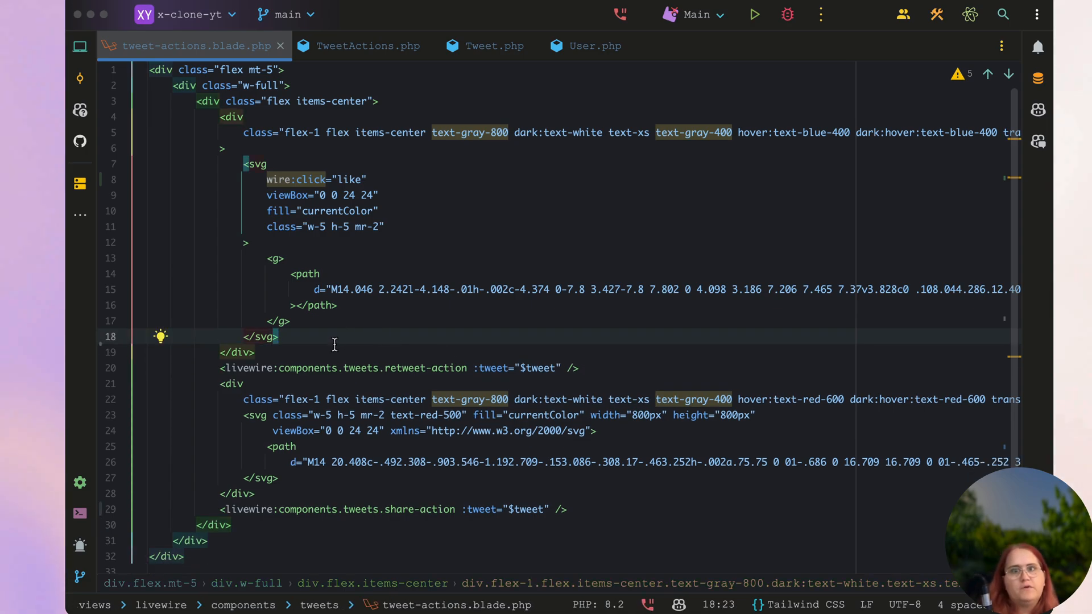
text(d)
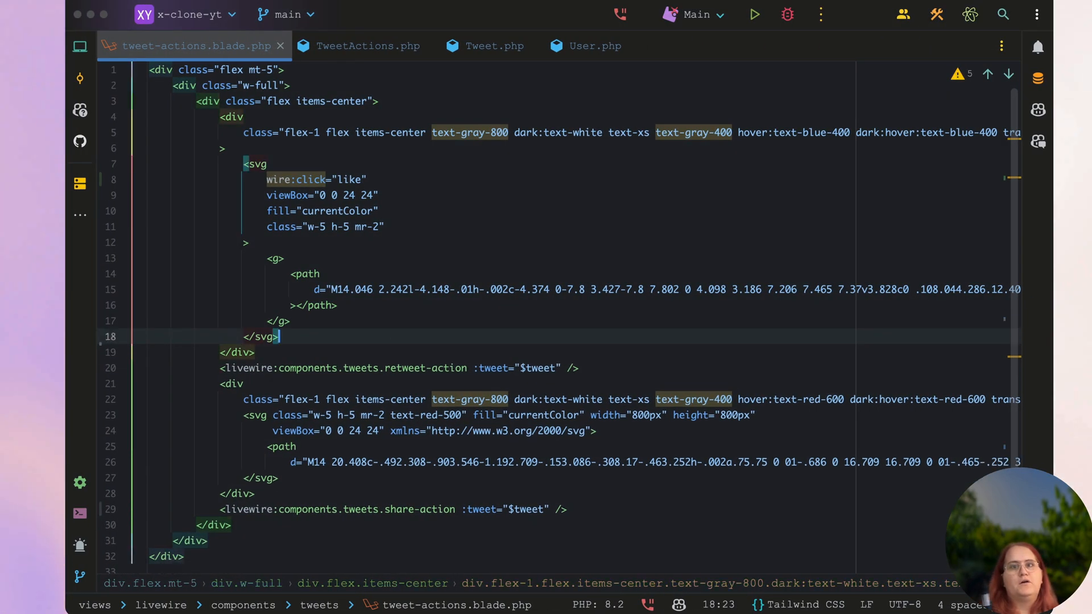
text(0)
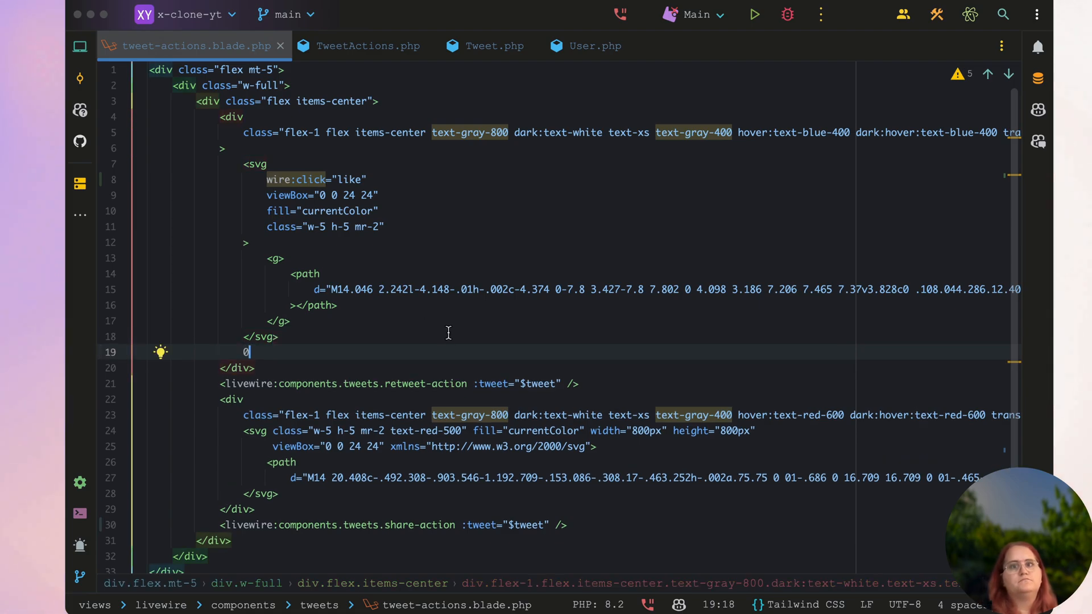
scroll(down, 3)
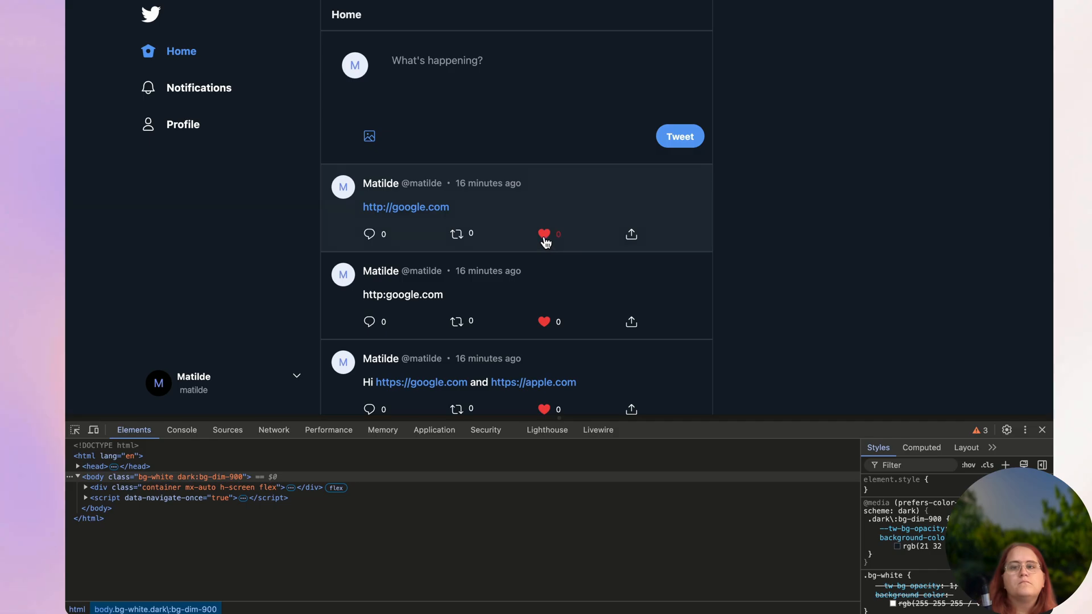
click(546, 234)
text(Tw)
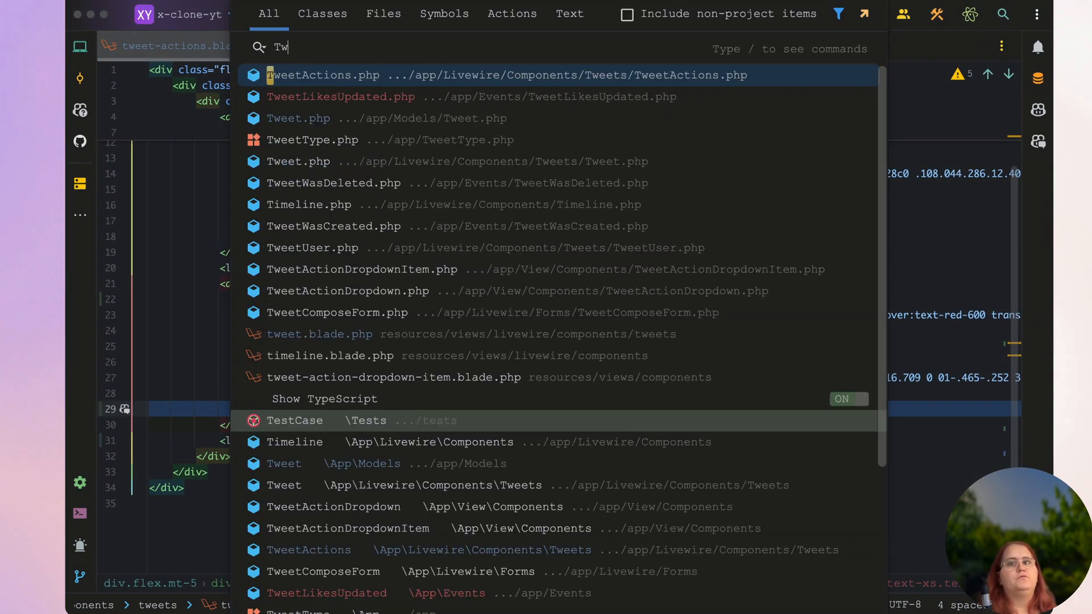
Add protected $guarded to the Like model, then like the first tweet to see 1
text(Like)
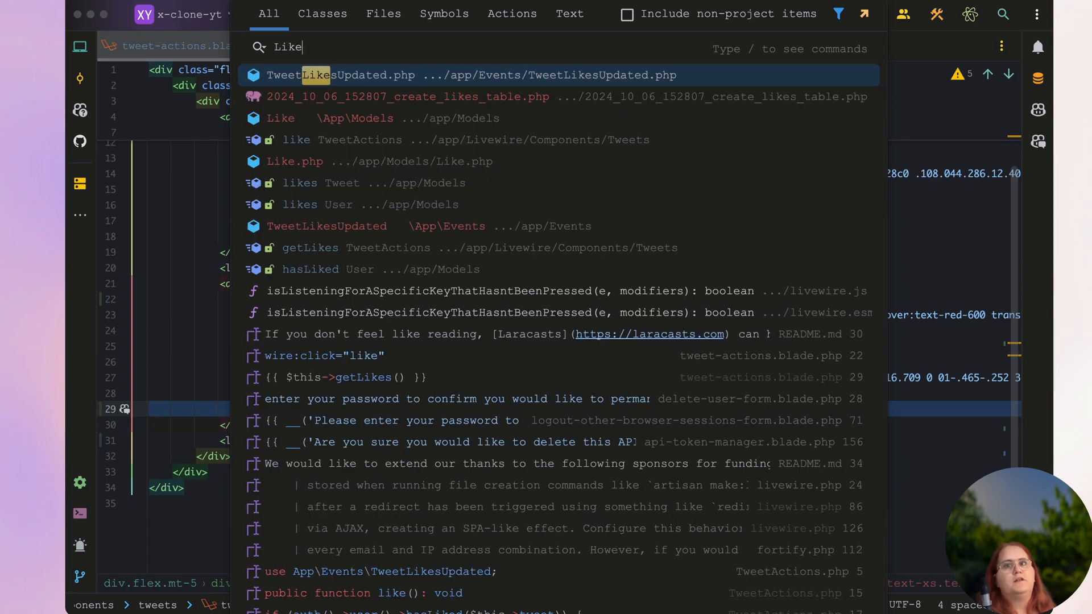
click(295, 160)
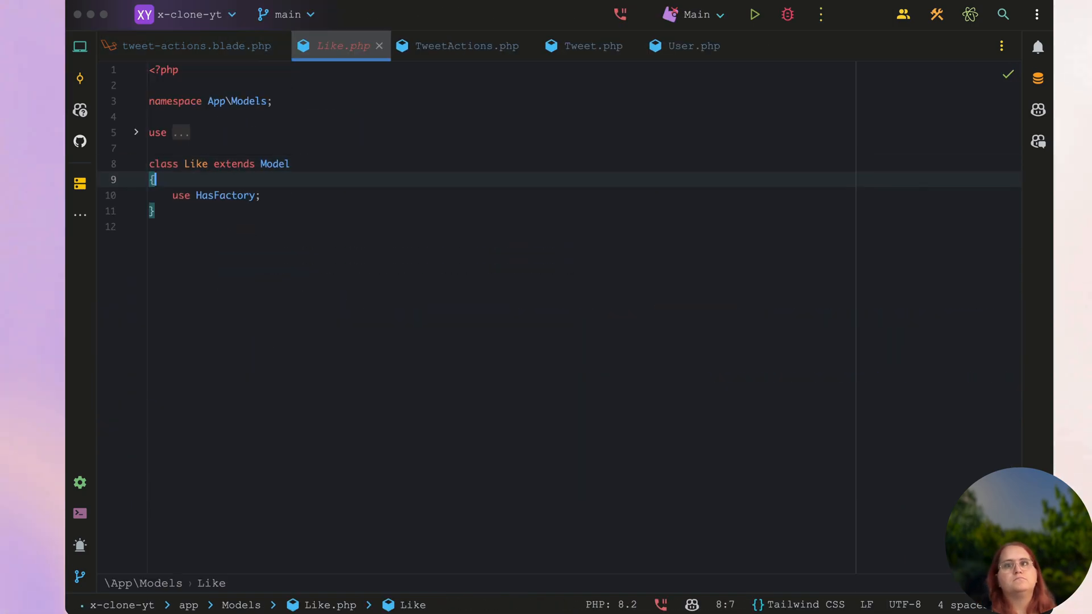
text(protected $guarded)
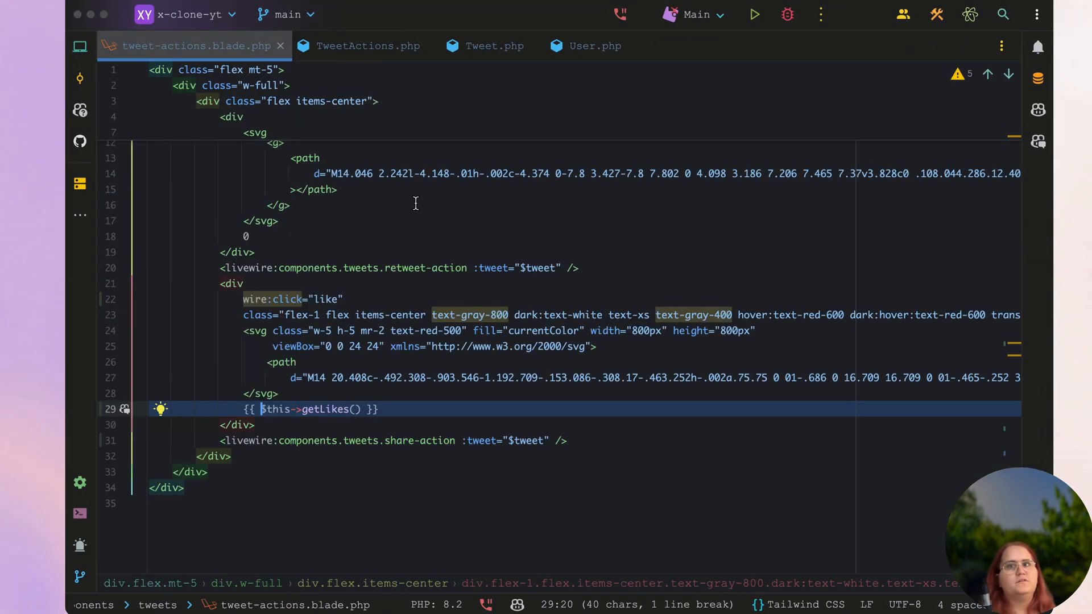
click(302, 267)
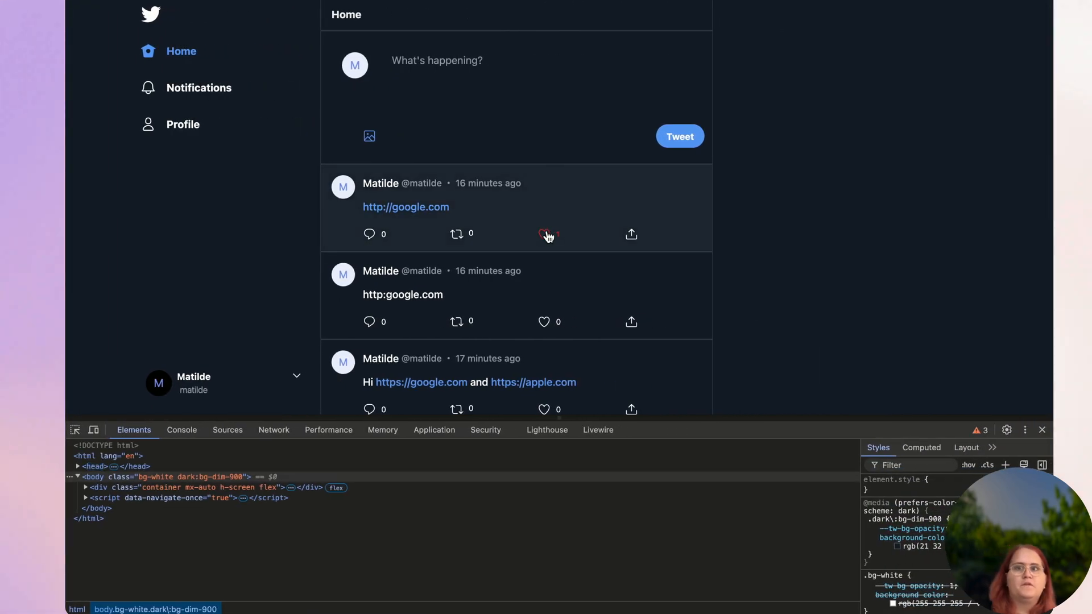
click(544, 233)
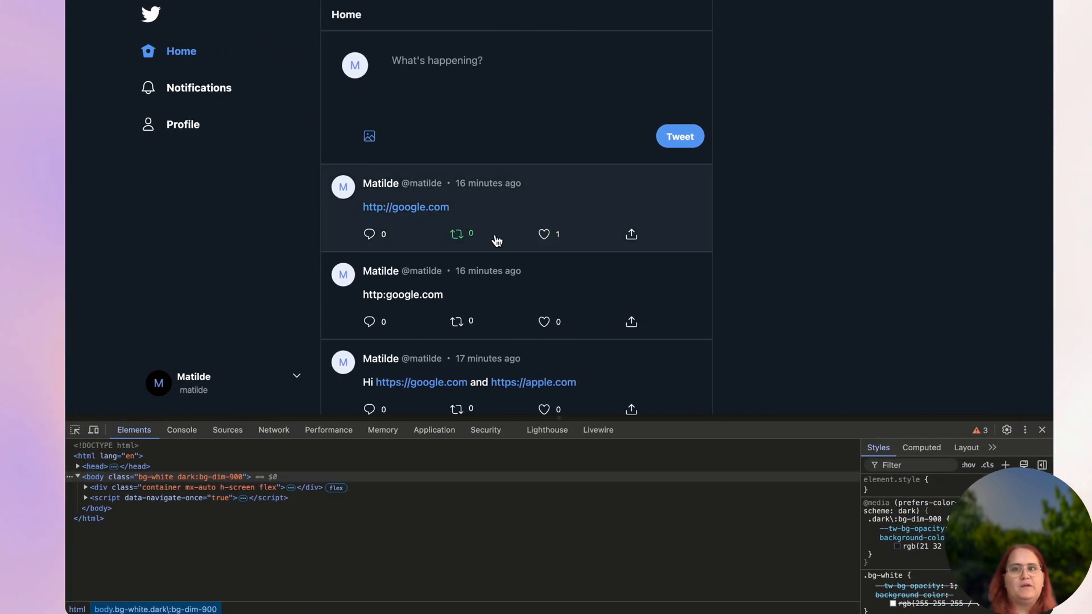